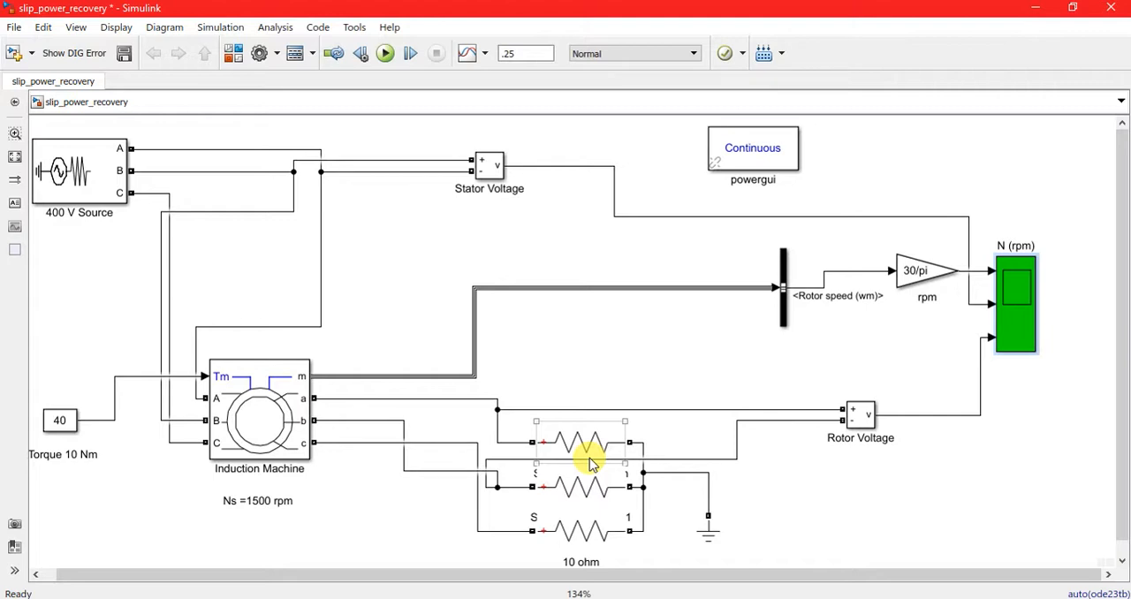
Step: Review the Induction Machine block's configuration, parameters, advanced and load flow settings
{"action": "left_click", "coordinate": [258, 421]}
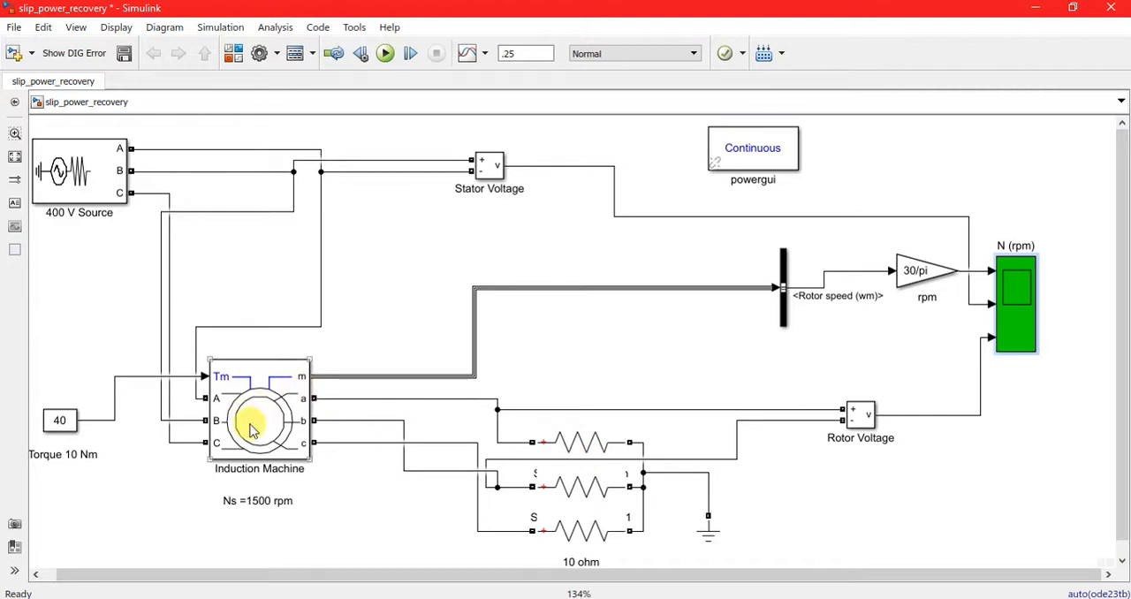
{"action": "left_click", "coordinate": [260, 420]}
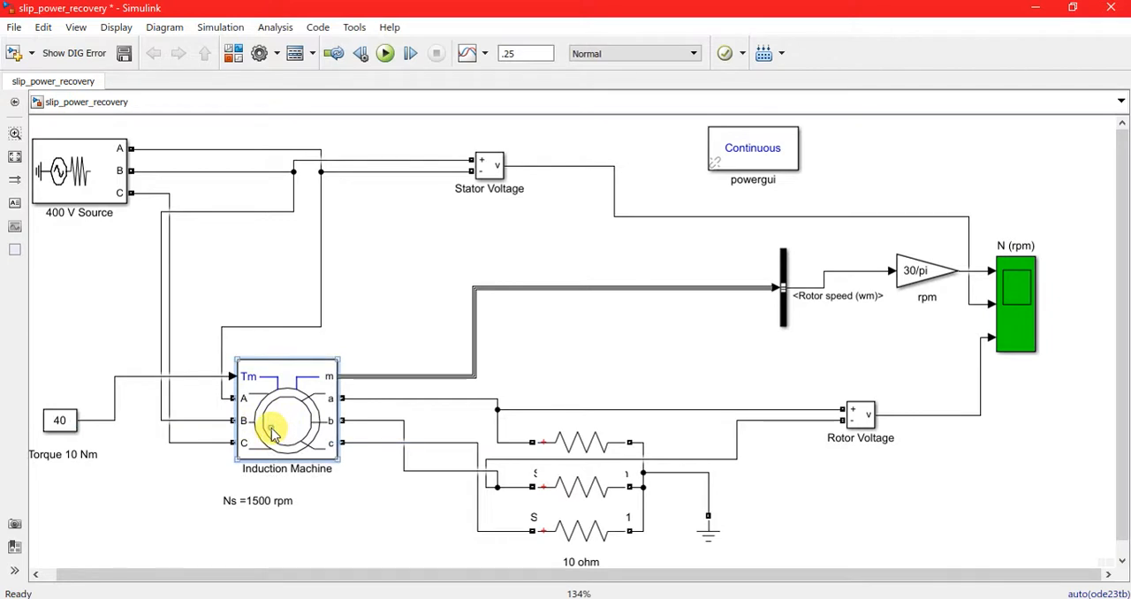
{"action": "double_click", "coordinate": [287, 421]}
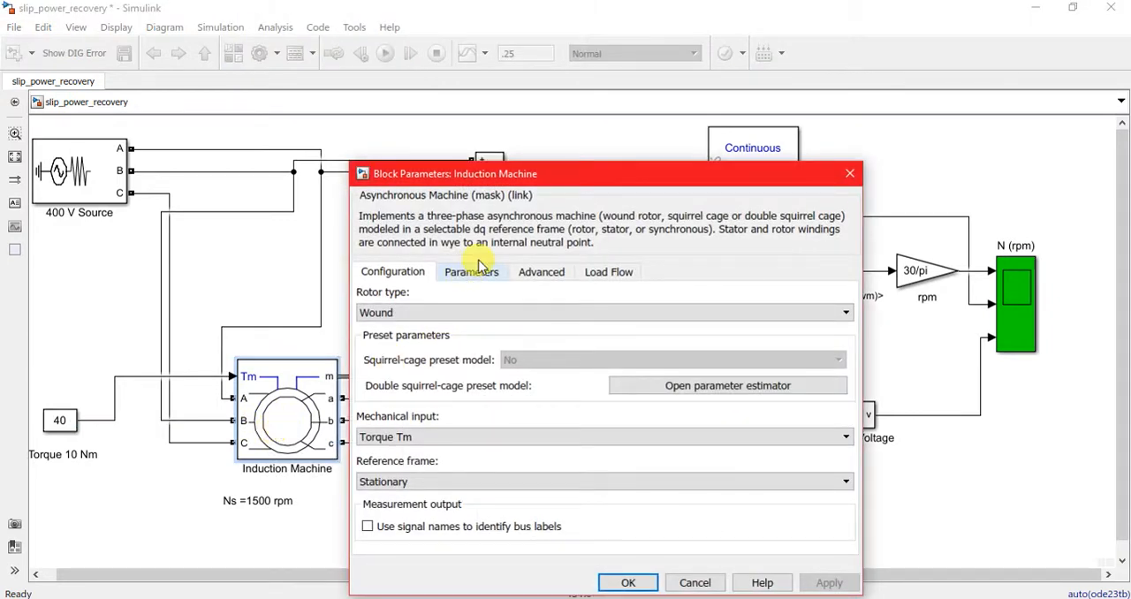
{"action": "left_click", "coordinate": [470, 273]}
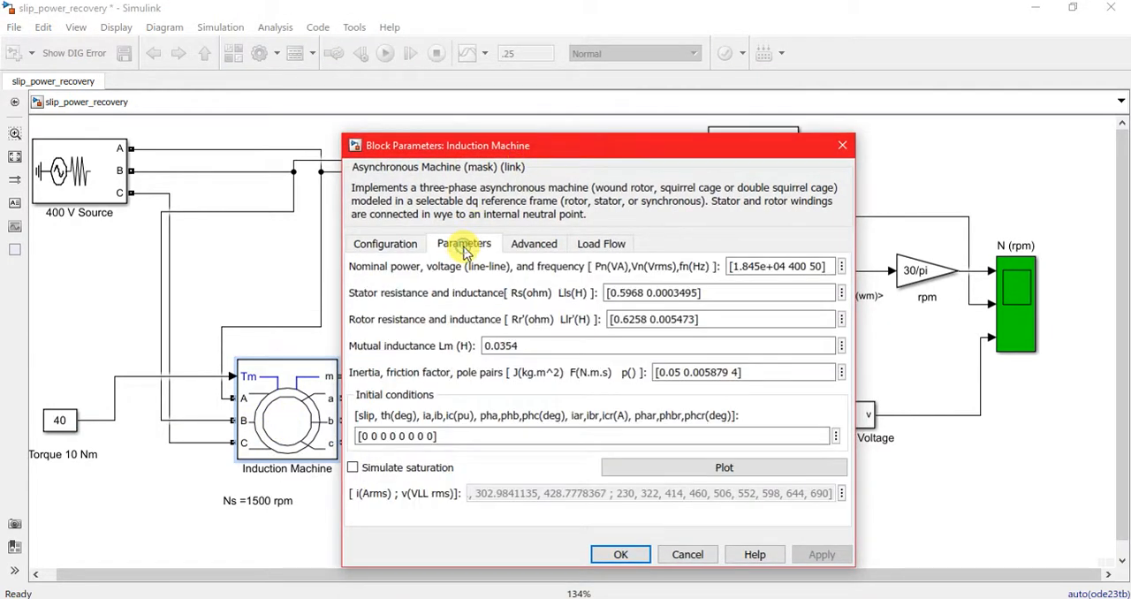
{"action": "left_click", "coordinate": [534, 244]}
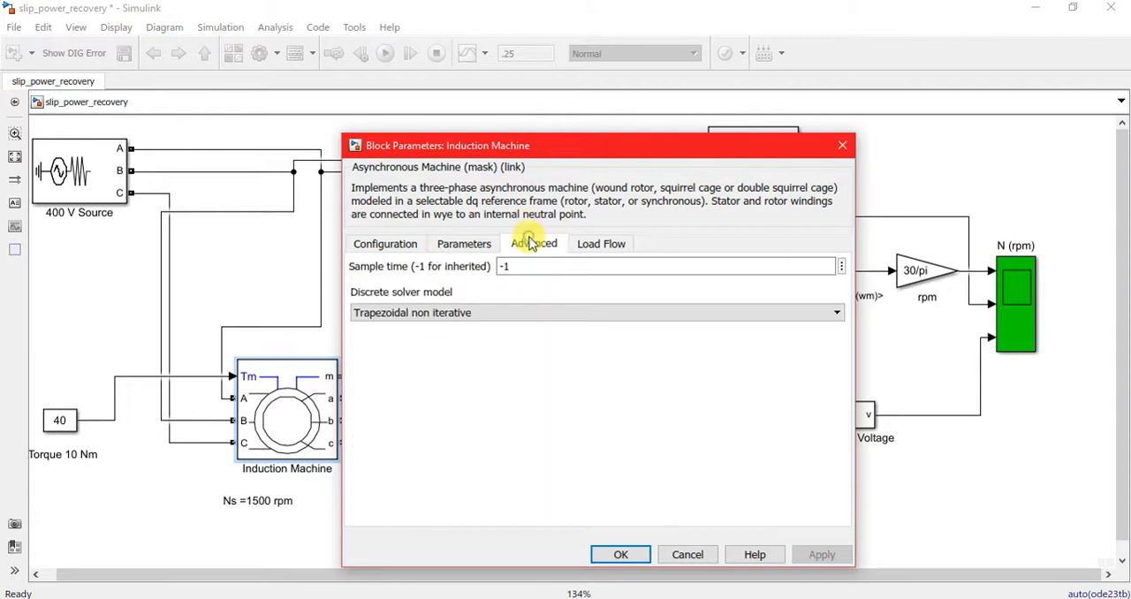
{"action": "left_click", "coordinate": [602, 244]}
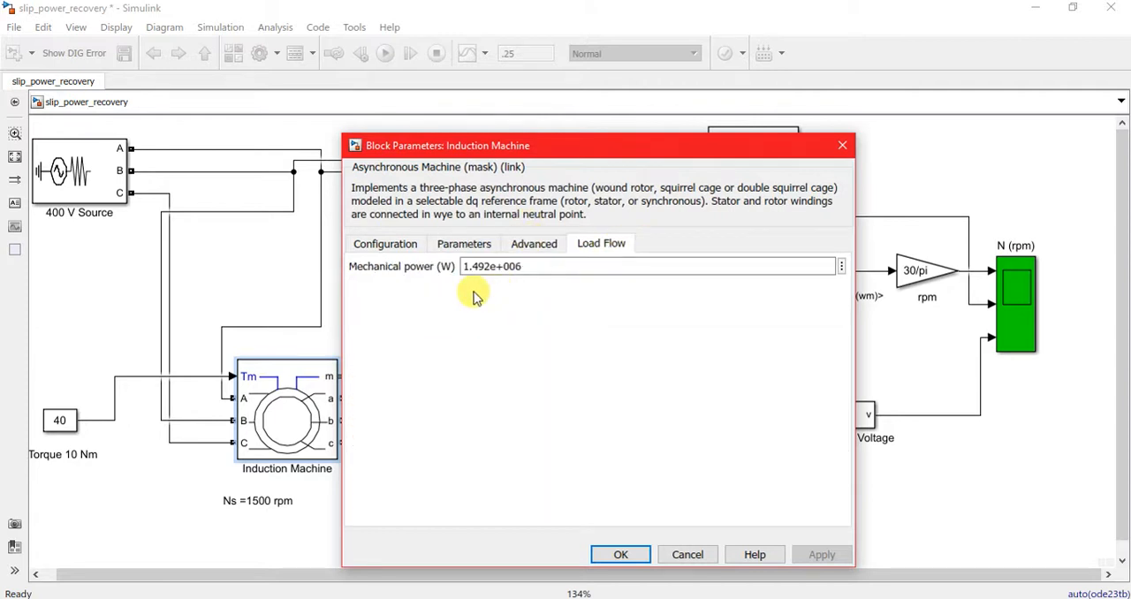
{"action": "mouse_move", "coordinate": [424, 256]}
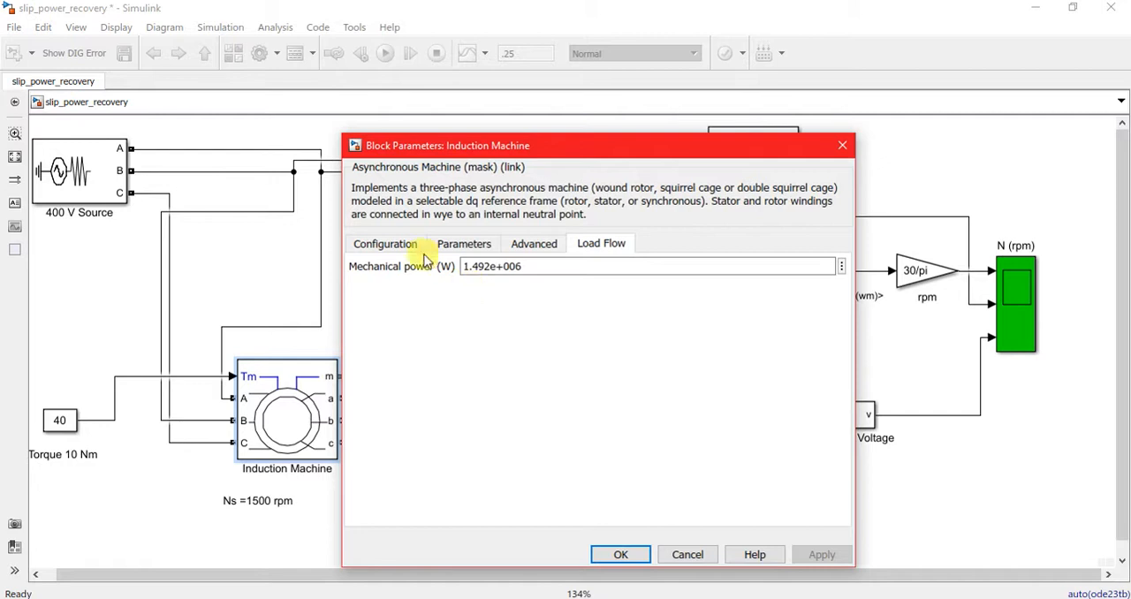
{"action": "left_click", "coordinate": [385, 244]}
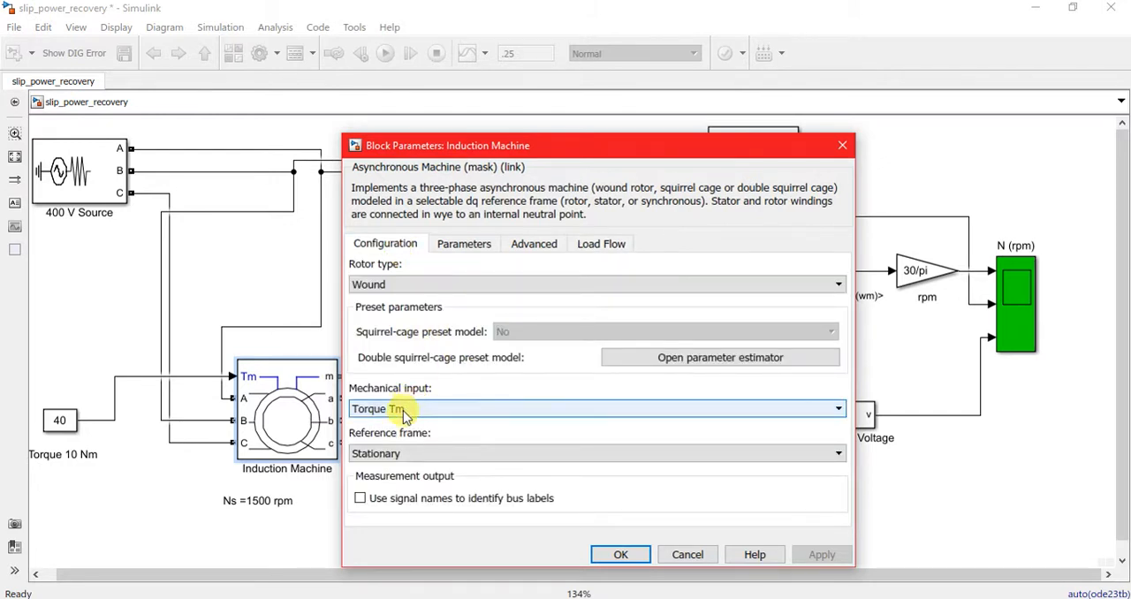
{"action": "left_click", "coordinate": [834, 408]}
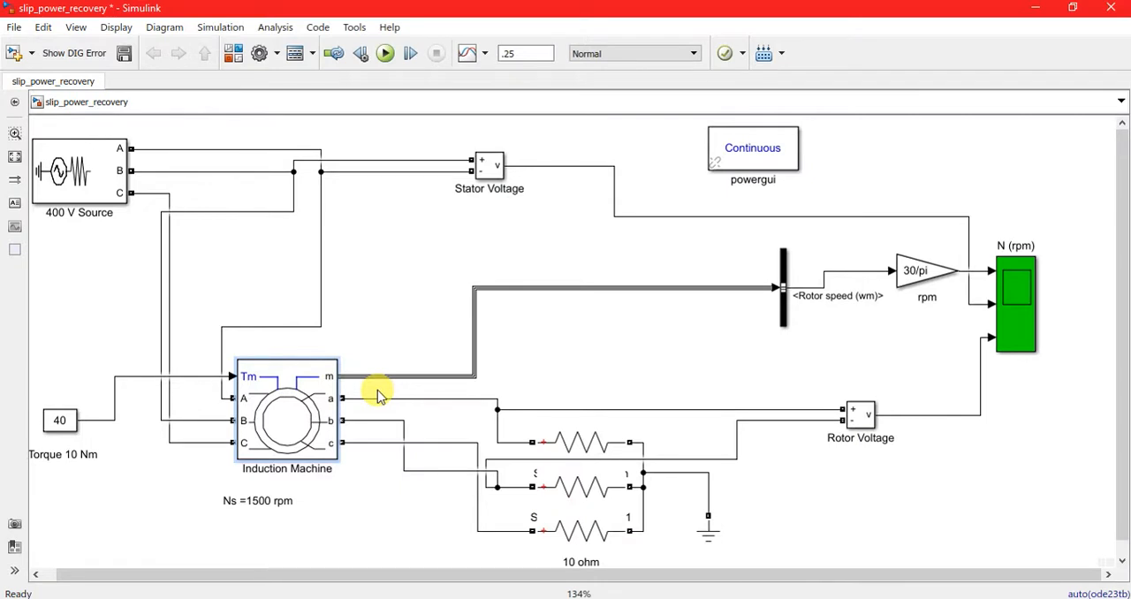
Step: Check the machine's inertia, friction and pole pairs values and accept the settings
{"action": "double_click", "coordinate": [286, 421]}
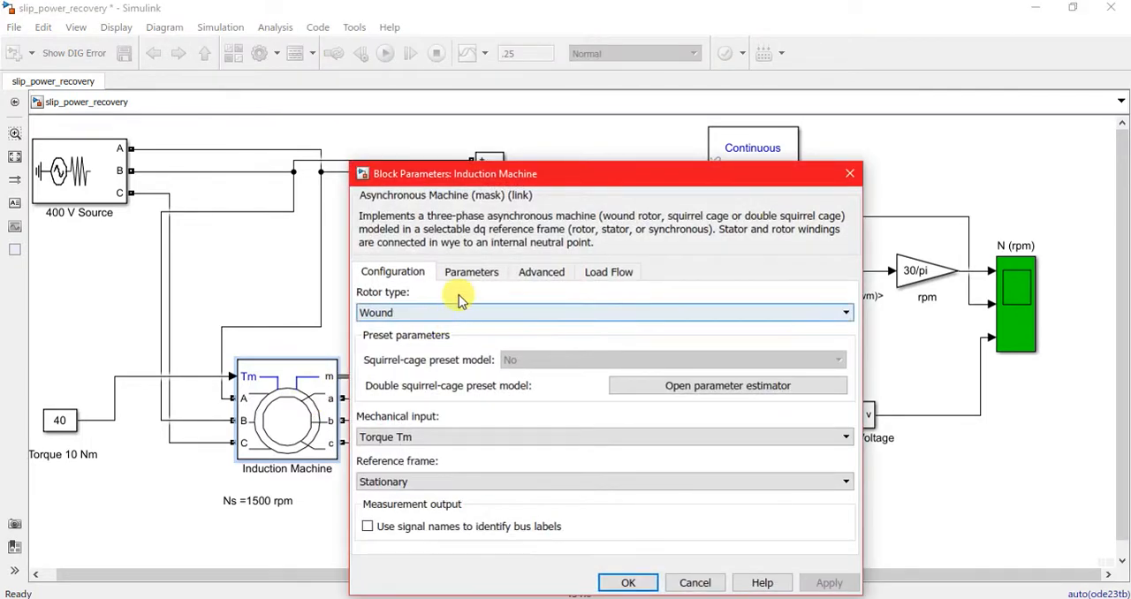
{"action": "left_click", "coordinate": [470, 273]}
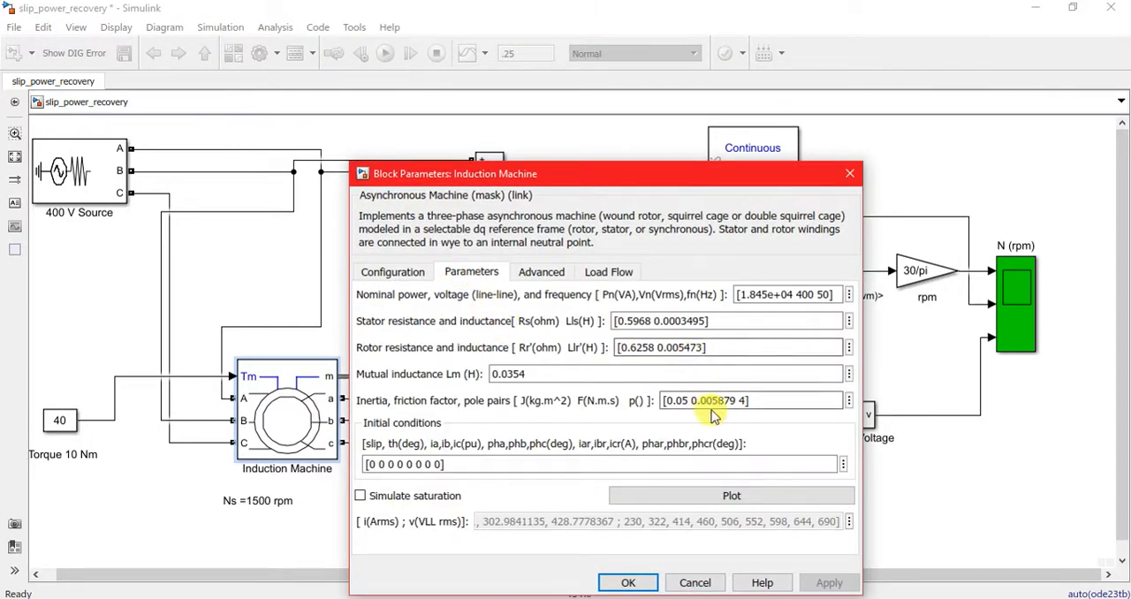
{"action": "left_click", "coordinate": [746, 400]}
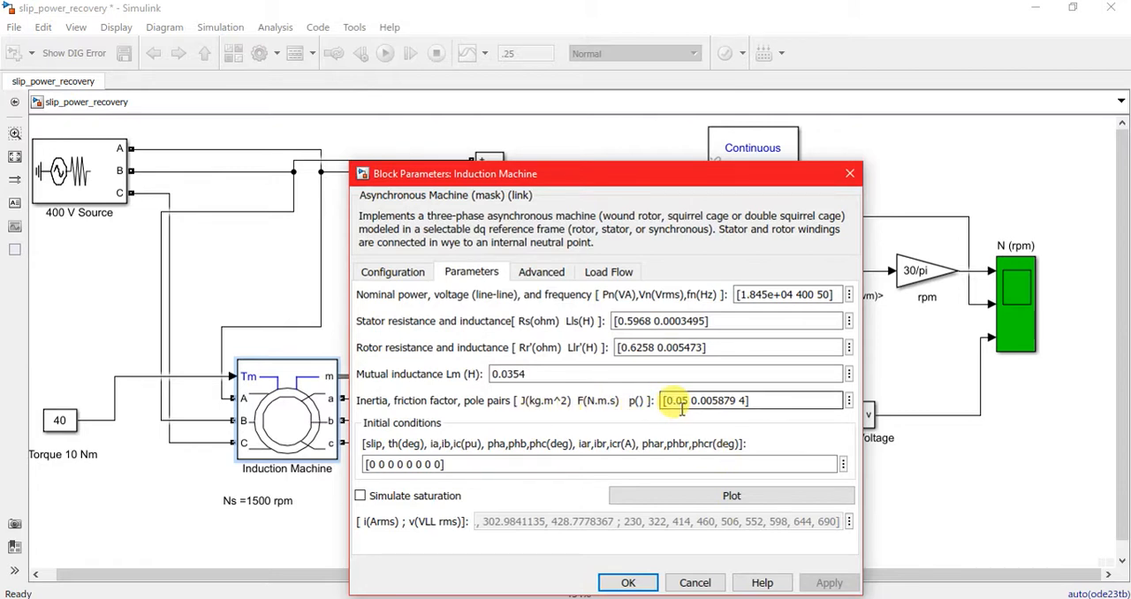
{"action": "mouse_move", "coordinate": [693, 510]}
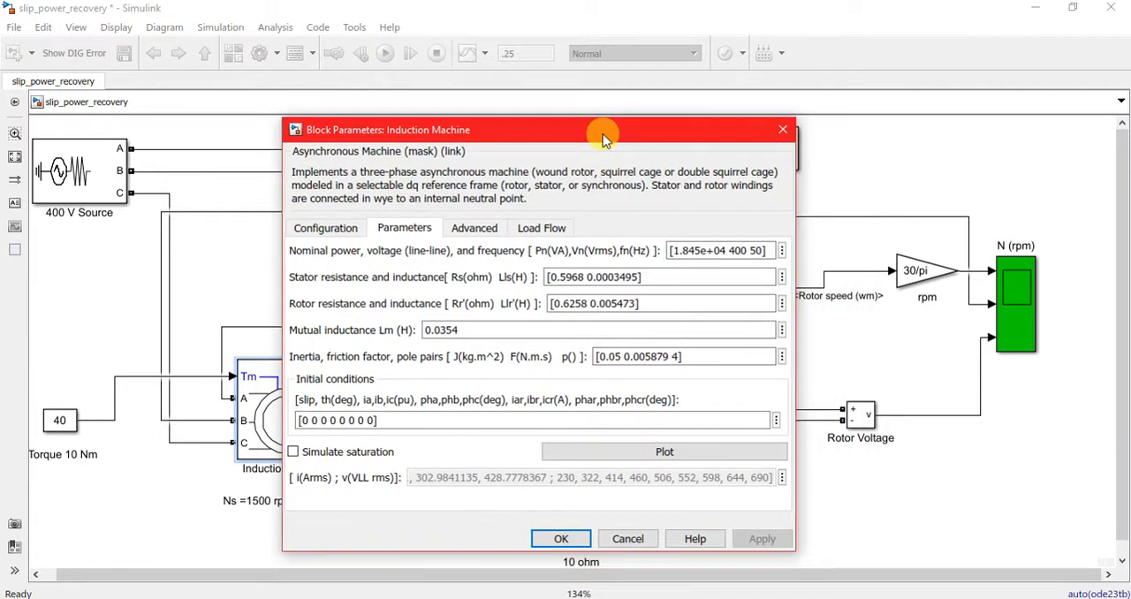
{"action": "mouse_move", "coordinate": [562, 538]}
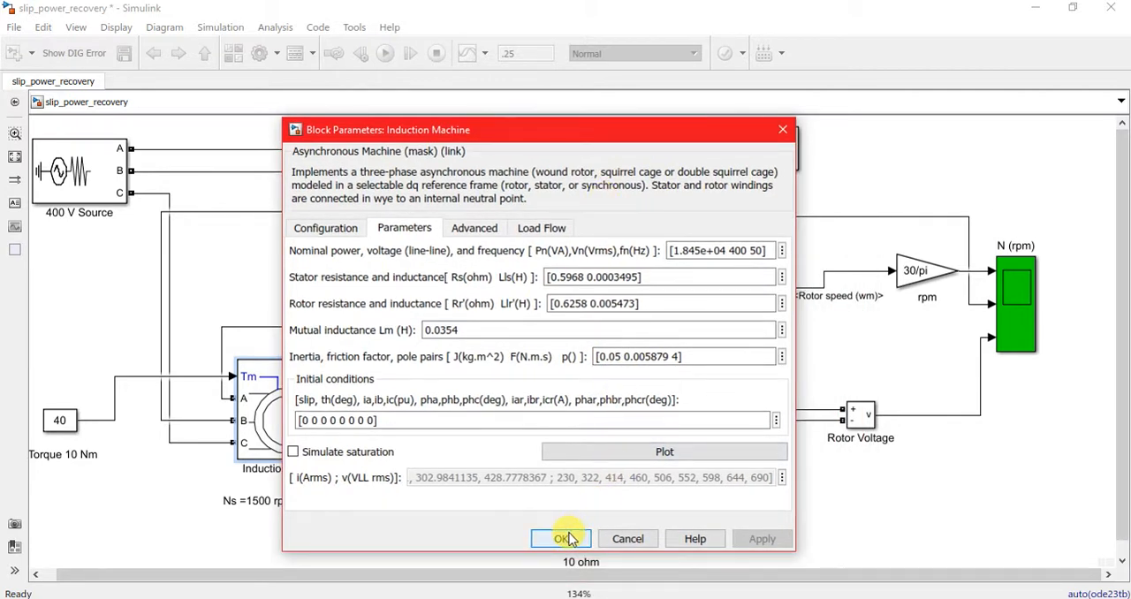
{"action": "left_click", "coordinate": [563, 539]}
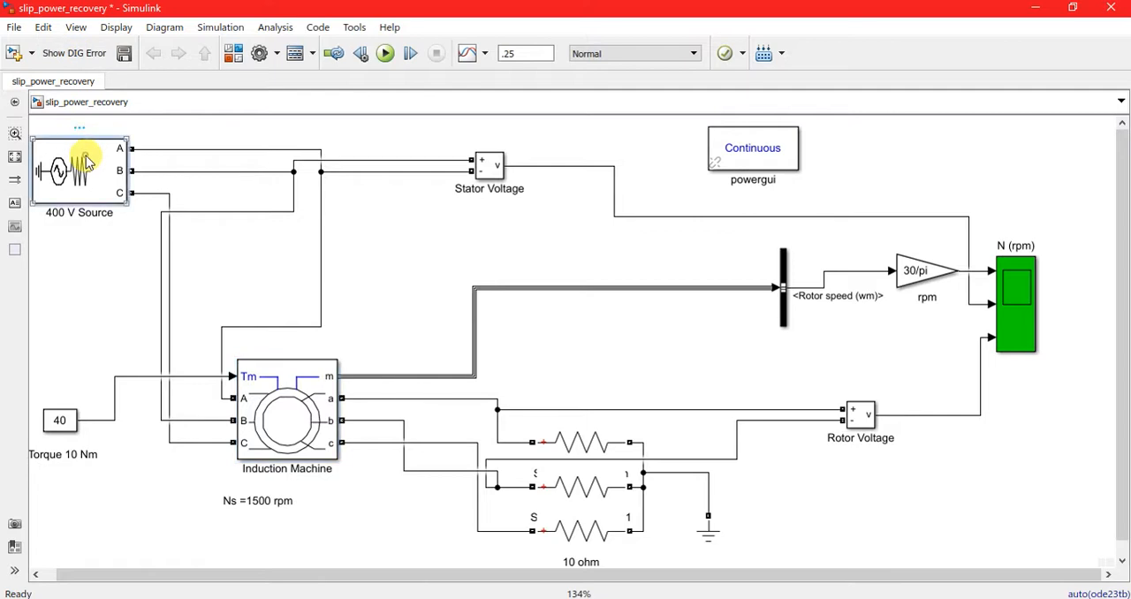
Step: Confirm the 400 V source settings and the 10 ohm top resistor branch
{"action": "double_click", "coordinate": [78, 168]}
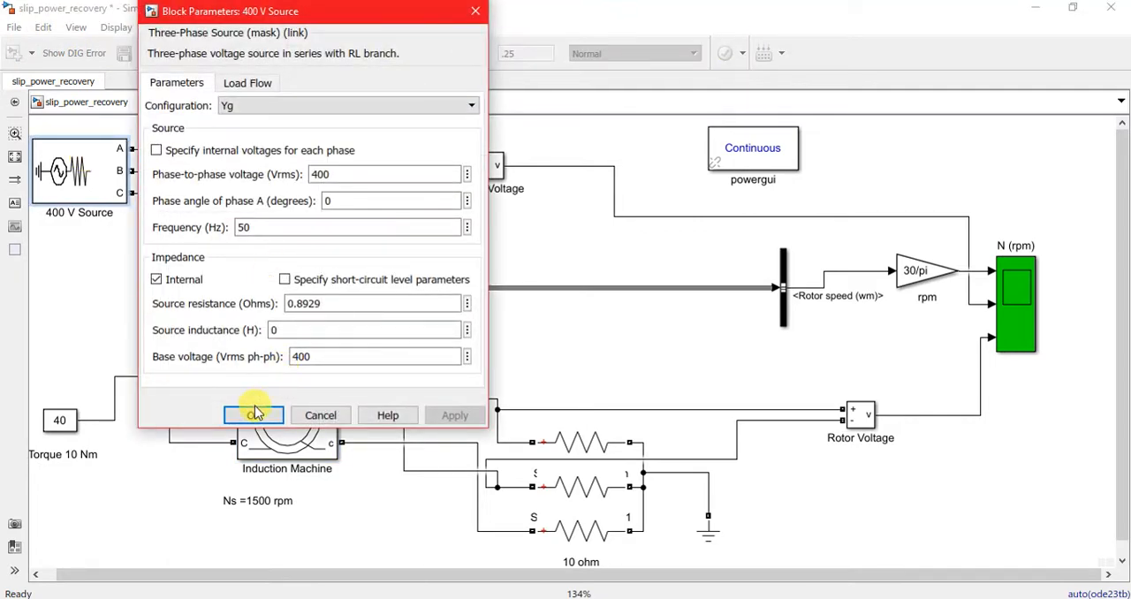
{"action": "left_click", "coordinate": [255, 416]}
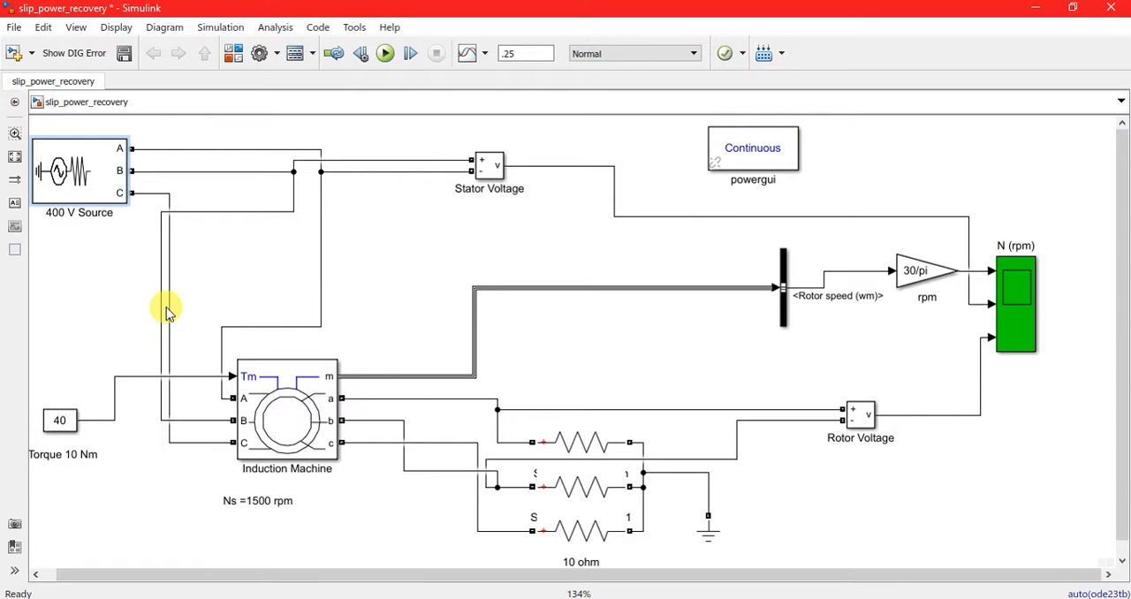
{"action": "mouse_move", "coordinate": [297, 353]}
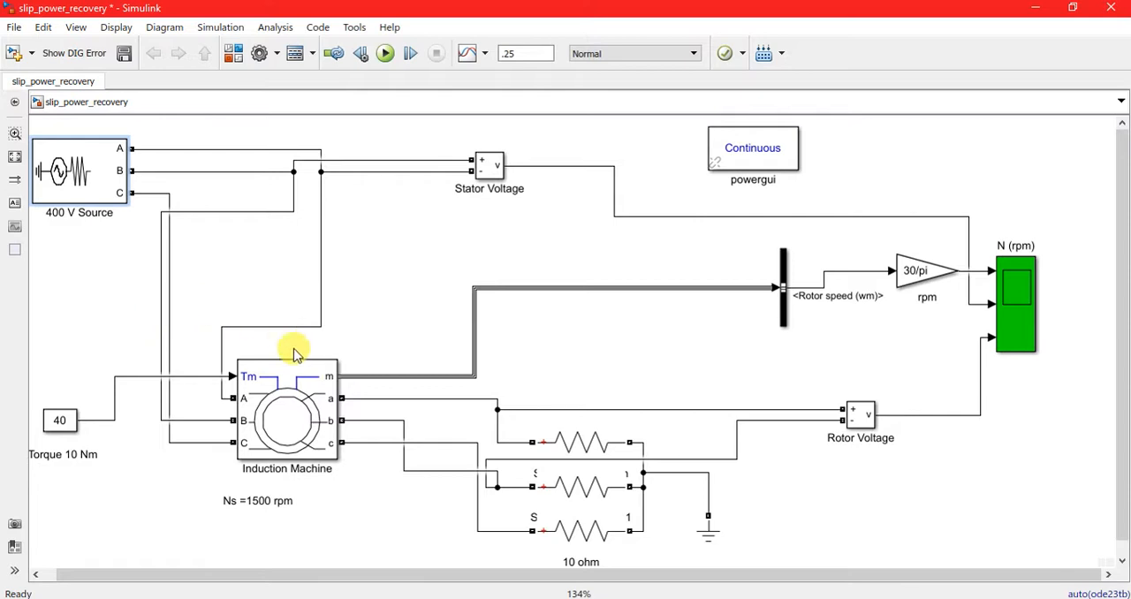
{"action": "mouse_move", "coordinate": [516, 481]}
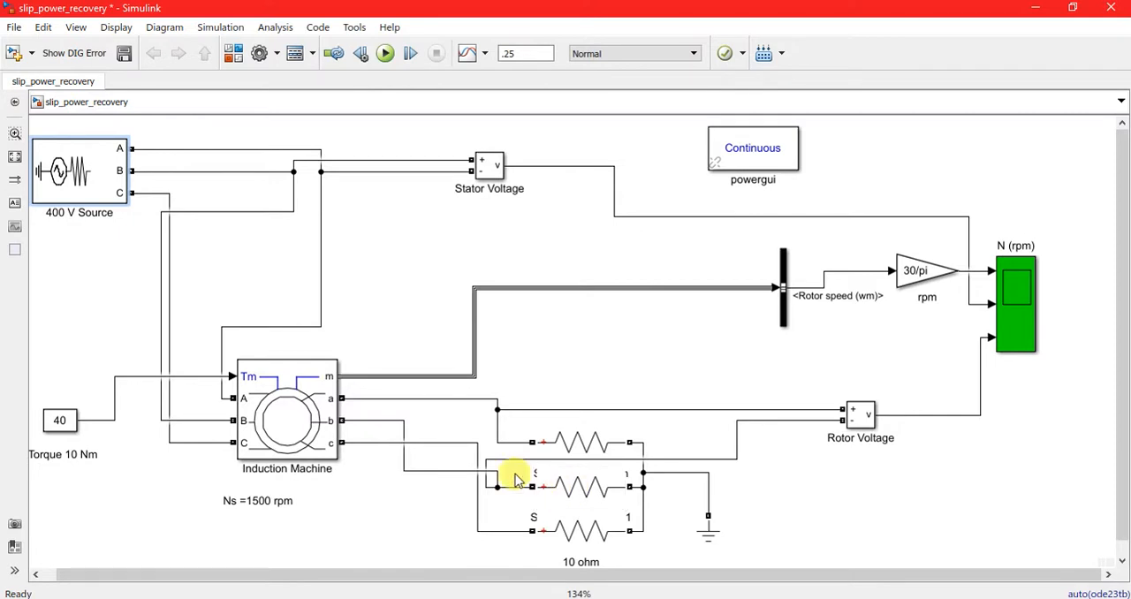
{"action": "left_click", "coordinate": [580, 442]}
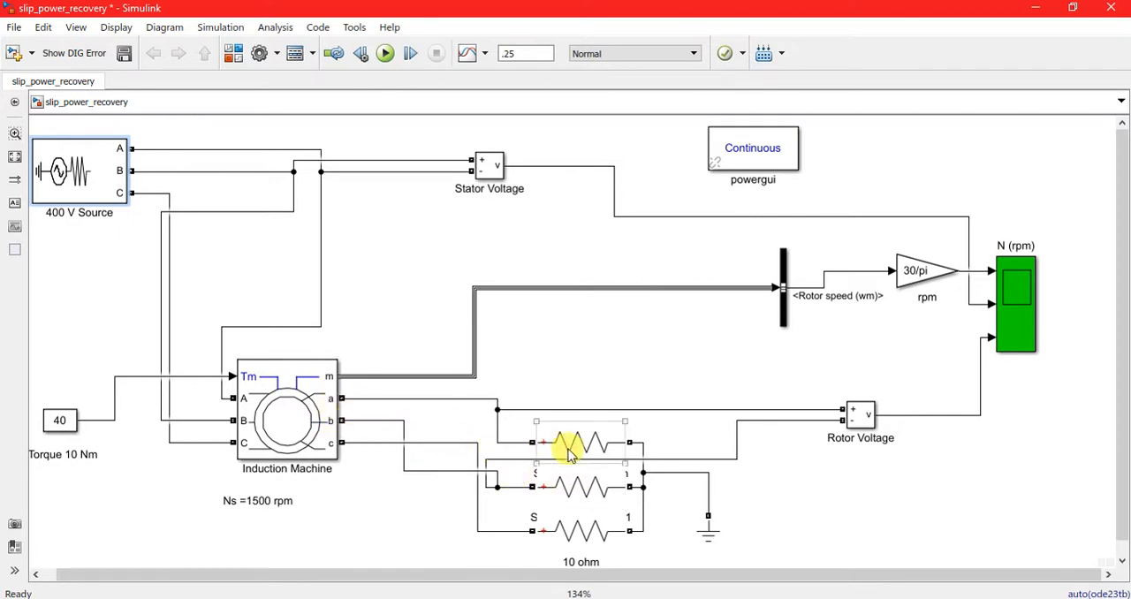
{"action": "double_click", "coordinate": [580, 442]}
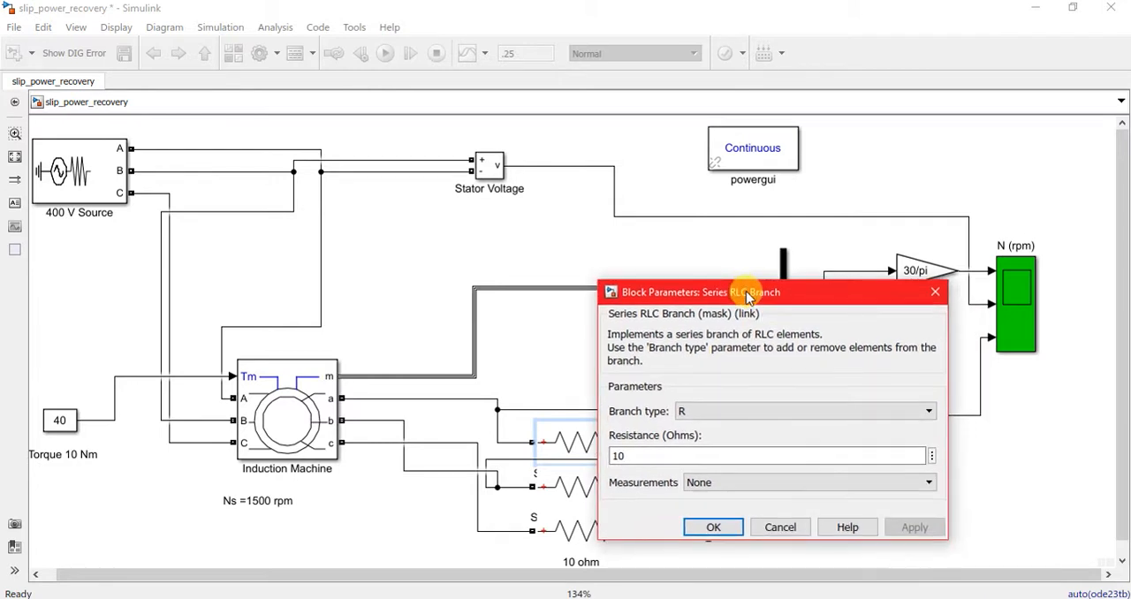
{"action": "mouse_move", "coordinate": [658, 474]}
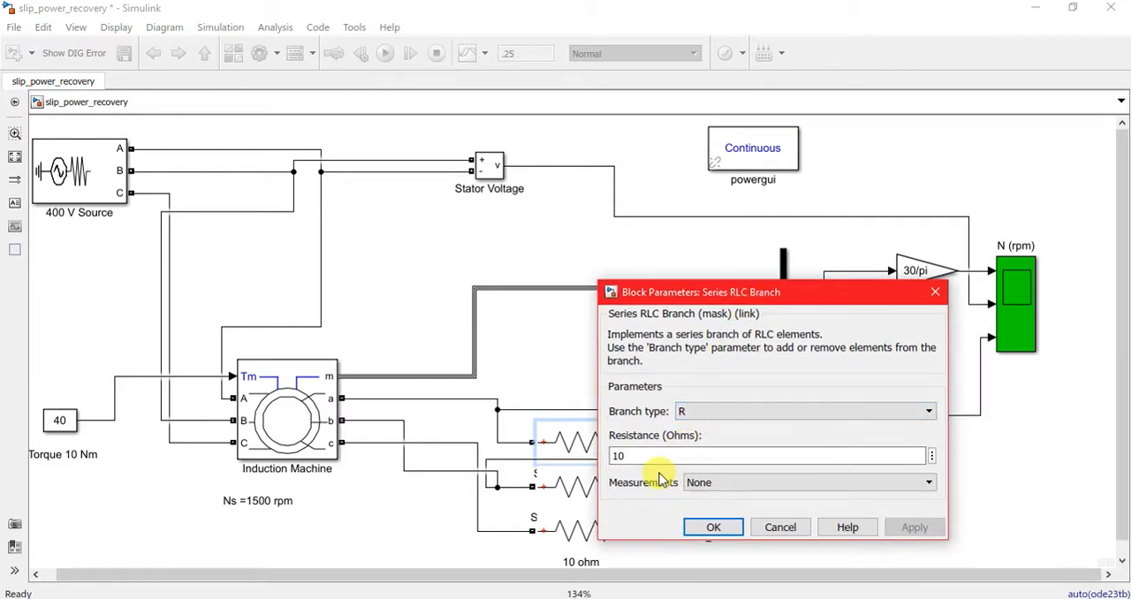
{"action": "left_click", "coordinate": [714, 527]}
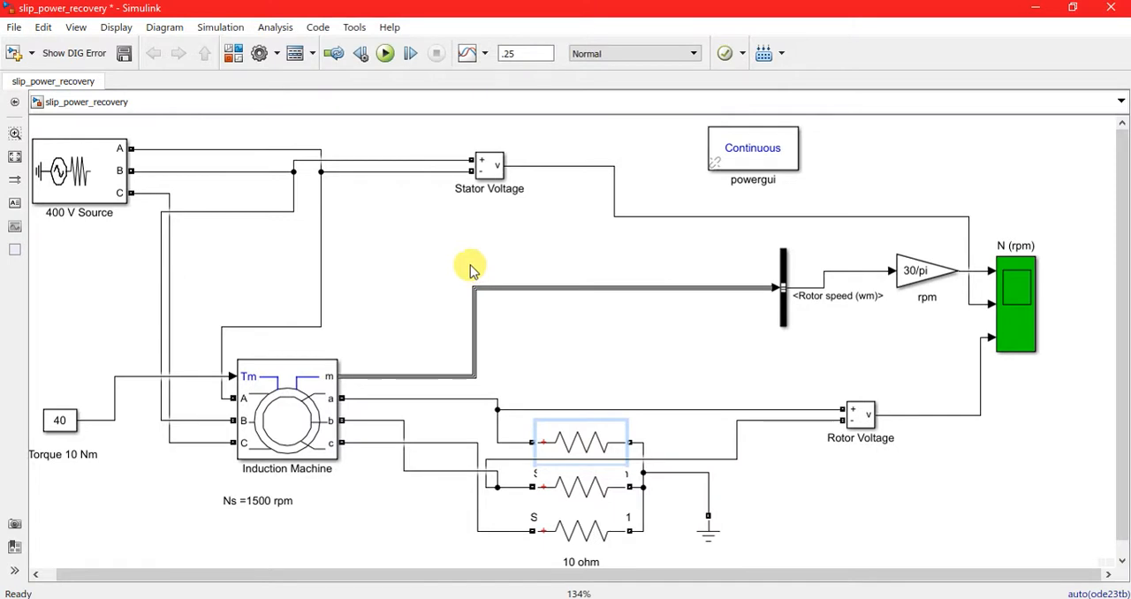
{"action": "mouse_move", "coordinate": [916, 357]}
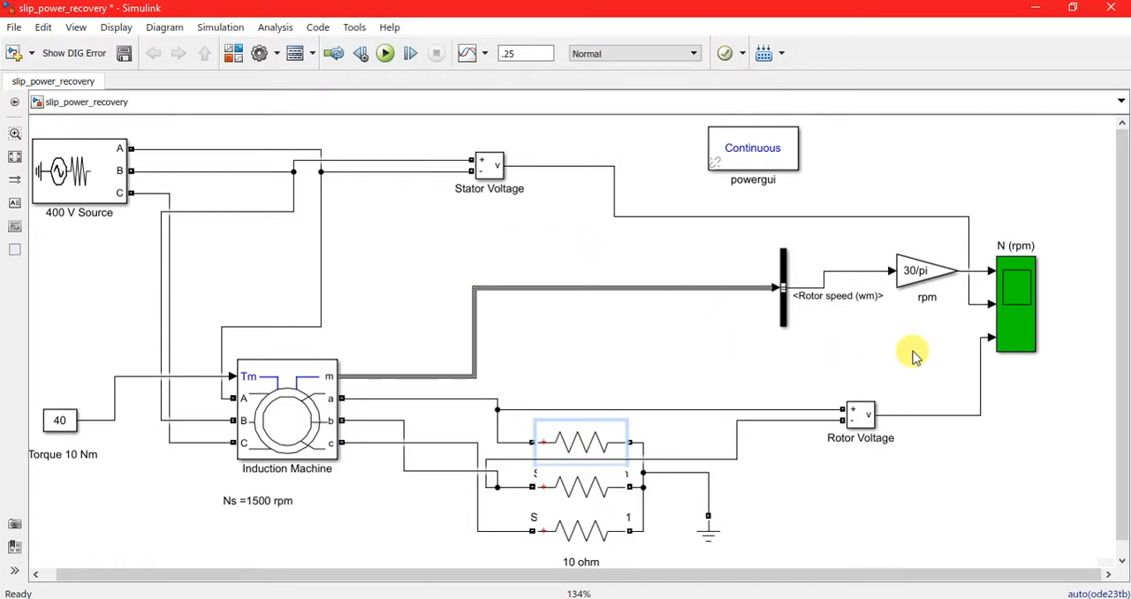
{"action": "mouse_move", "coordinate": [993, 247]}
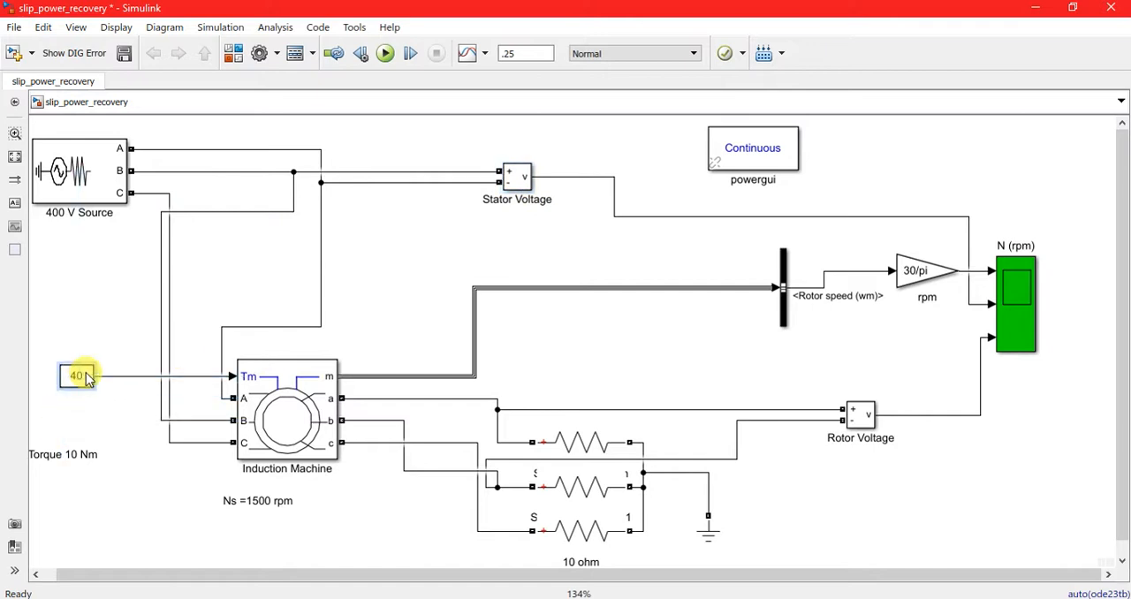
Step: Run the simulation and view the speed, stator and rotor voltage waveforms on the N (rpm) scope
{"action": "left_click_drag", "start_coordinate": [78, 375], "coordinate": [78, 398]}
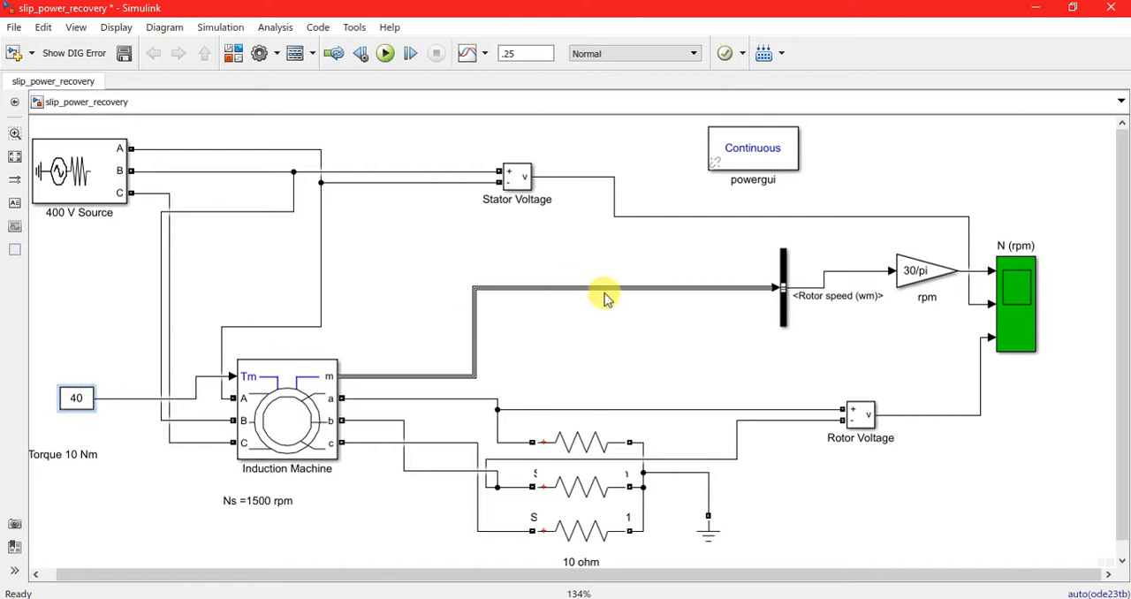
{"action": "mouse_move", "coordinate": [690, 336]}
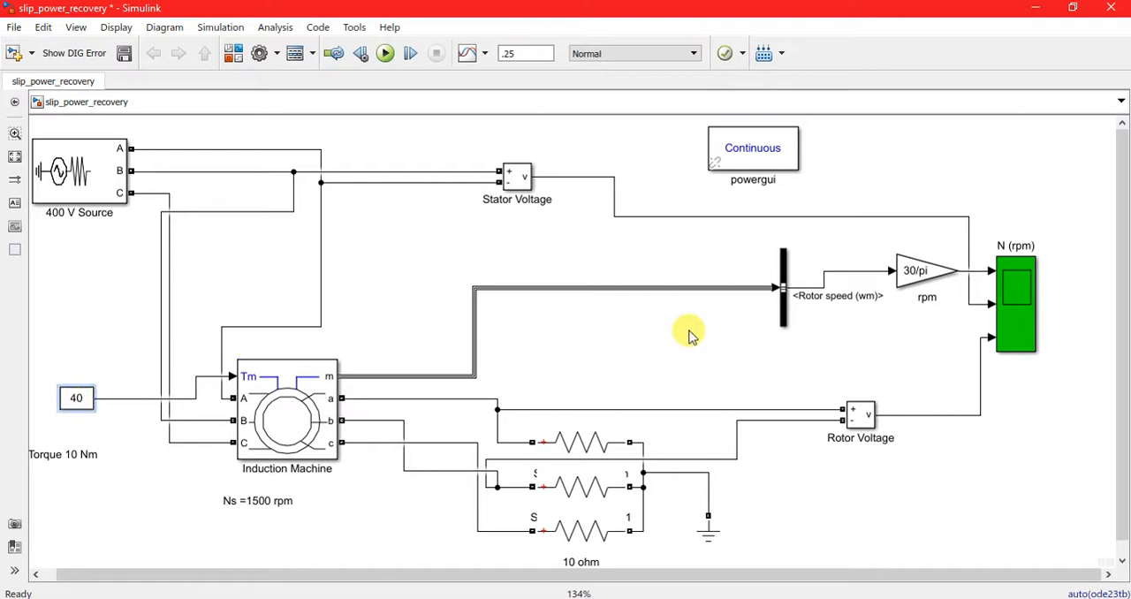
{"action": "left_click", "coordinate": [385, 53]}
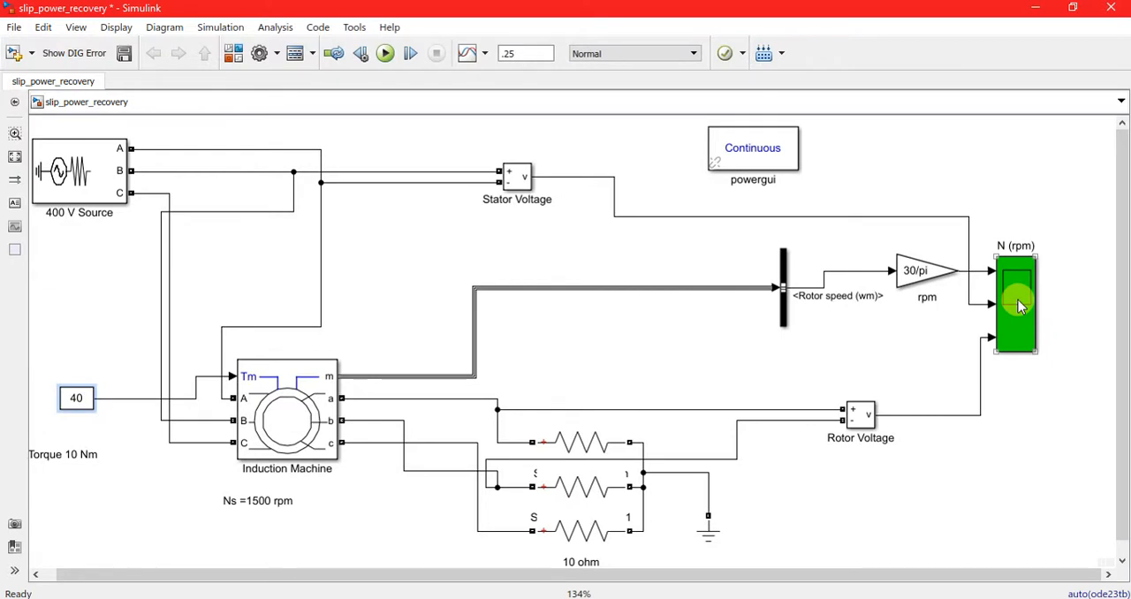
{"action": "mouse_move", "coordinate": [1005, 327]}
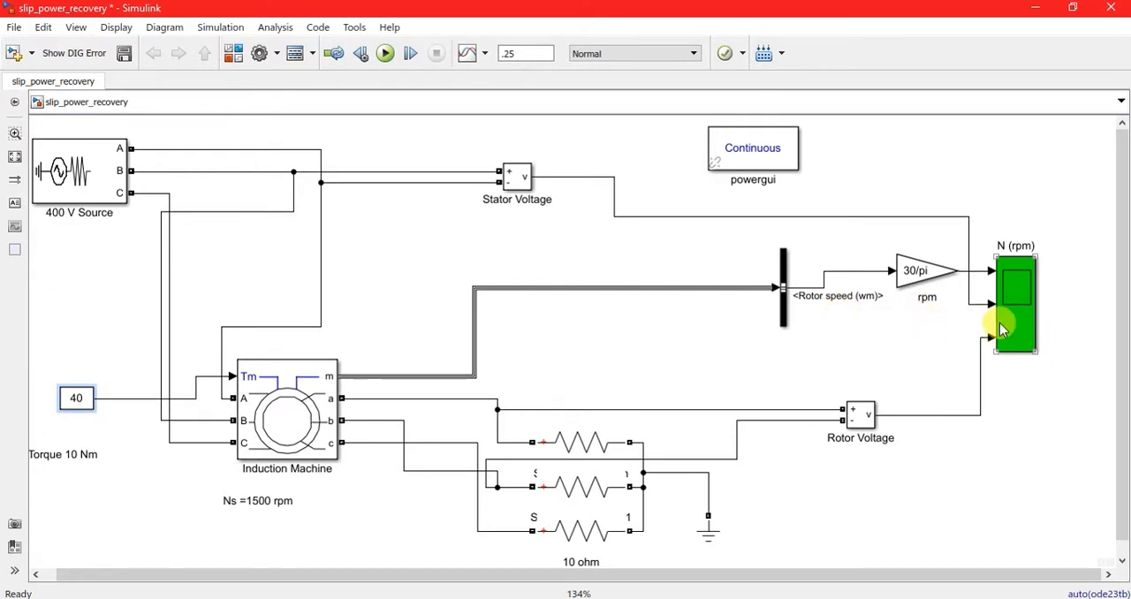
{"action": "double_click", "coordinate": [1015, 304]}
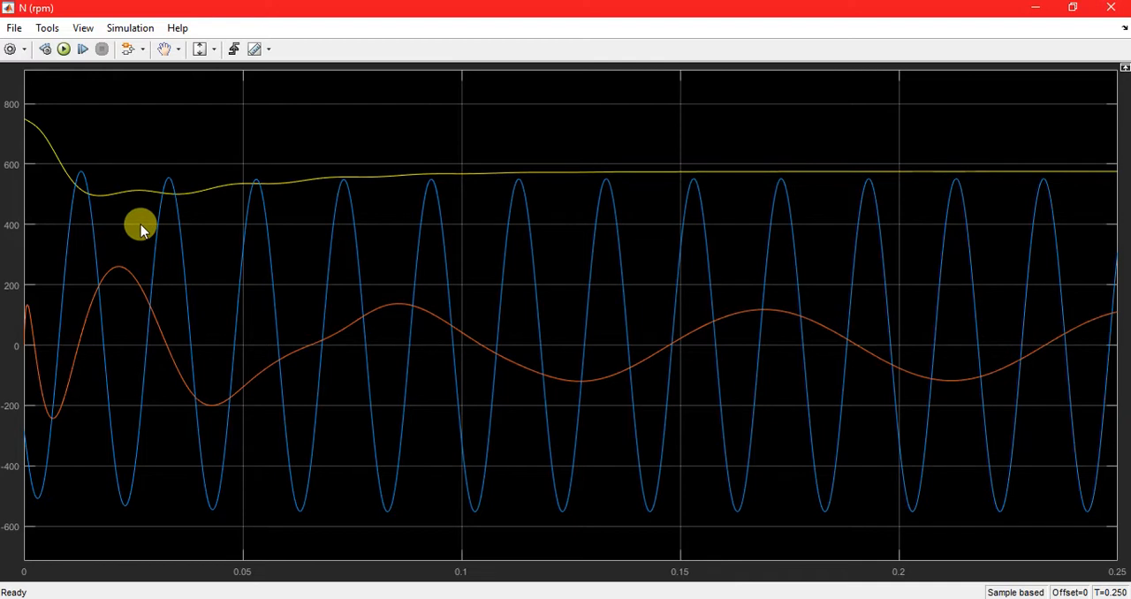
{"action": "mouse_move", "coordinate": [140, 297]}
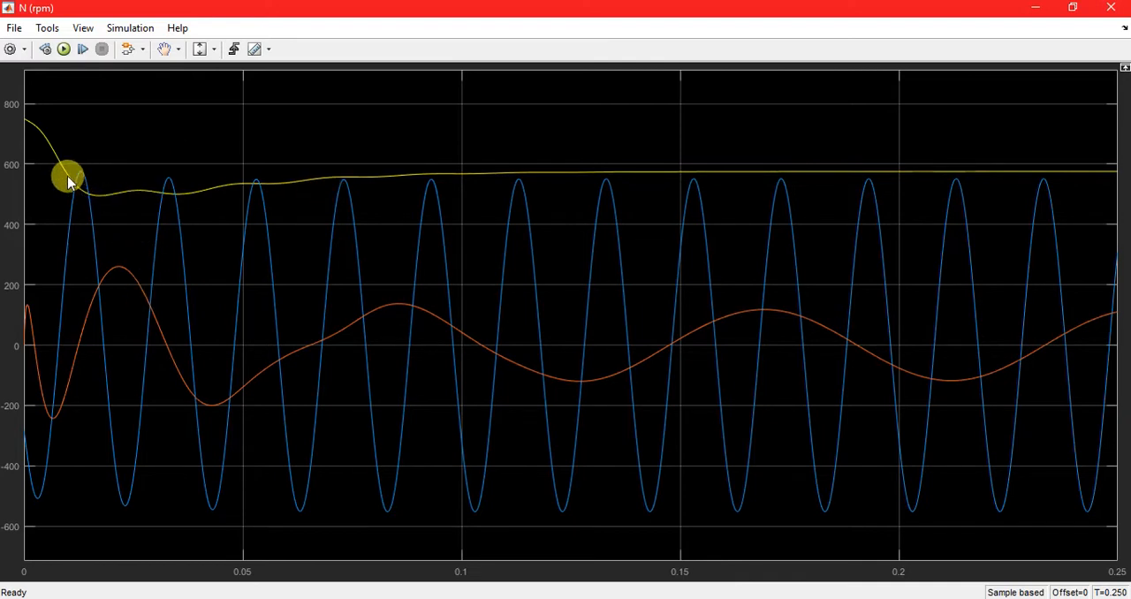
{"action": "mouse_move", "coordinate": [654, 229]}
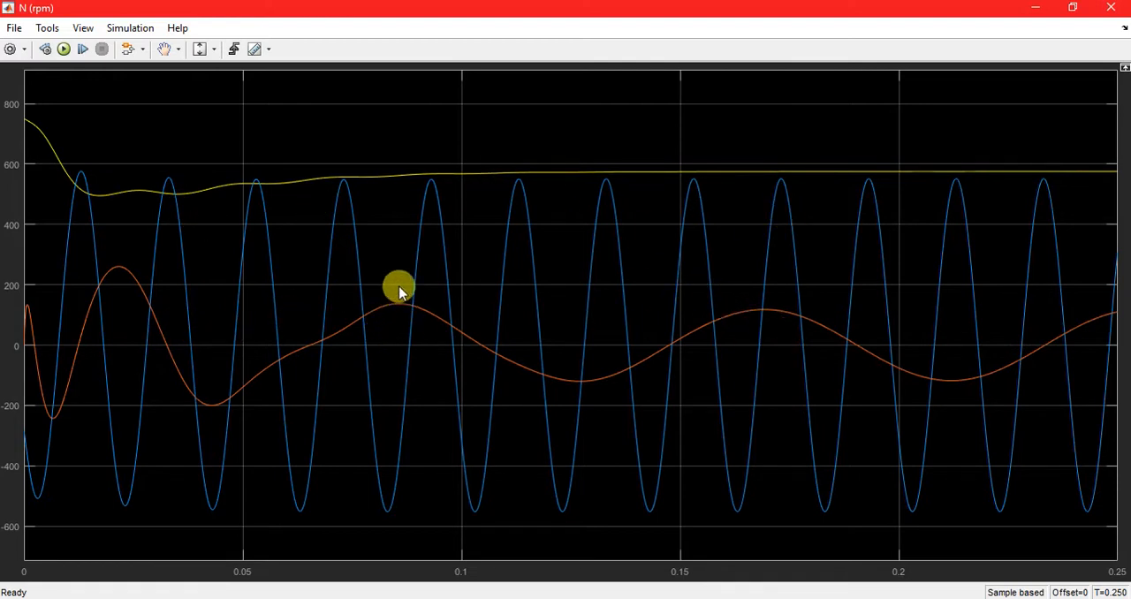
{"action": "mouse_move", "coordinate": [757, 233]}
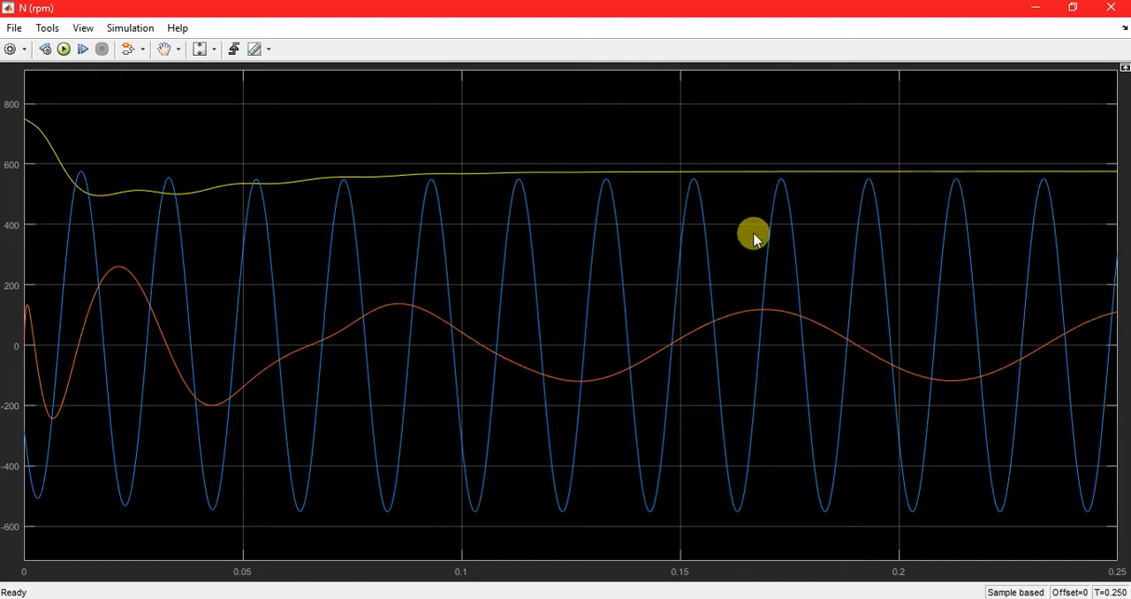
{"action": "mouse_move", "coordinate": [760, 256]}
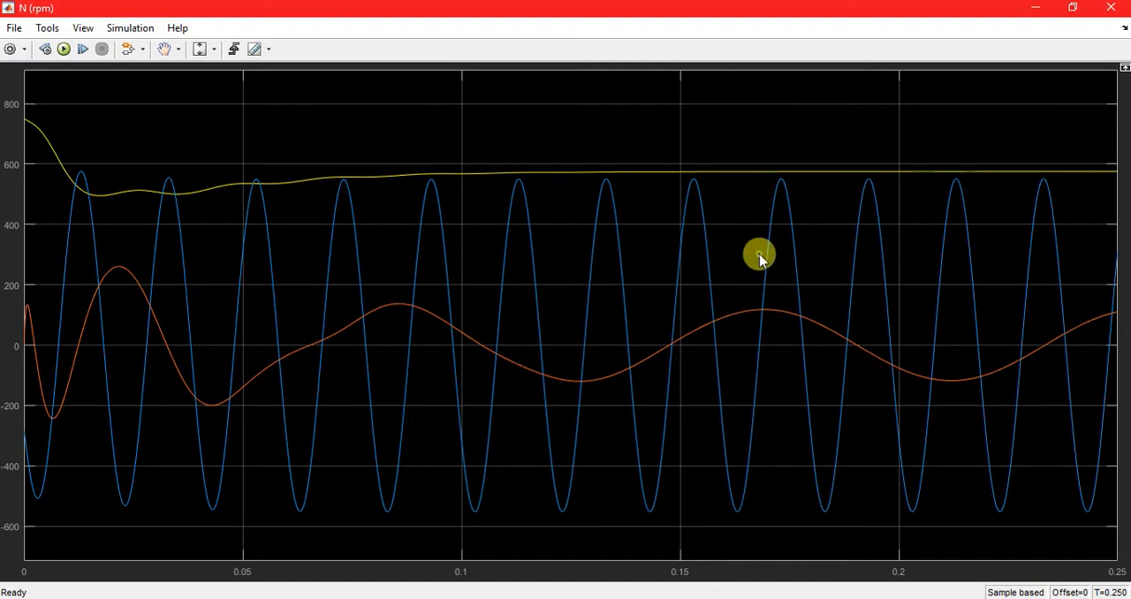
{"action": "mouse_move", "coordinate": [761, 251]}
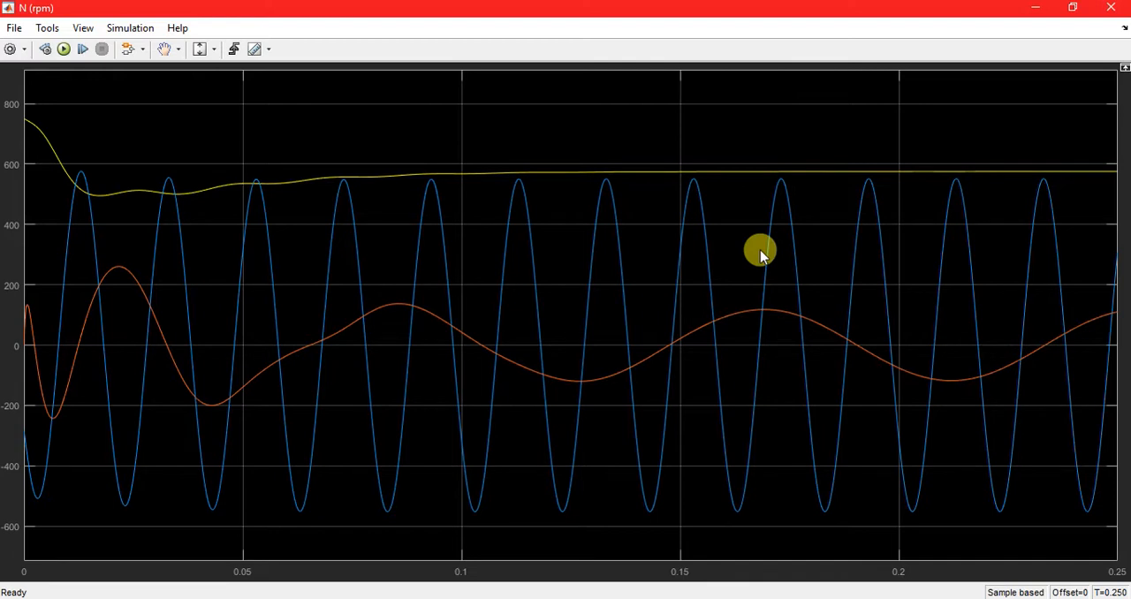
{"action": "mouse_move", "coordinate": [411, 305]}
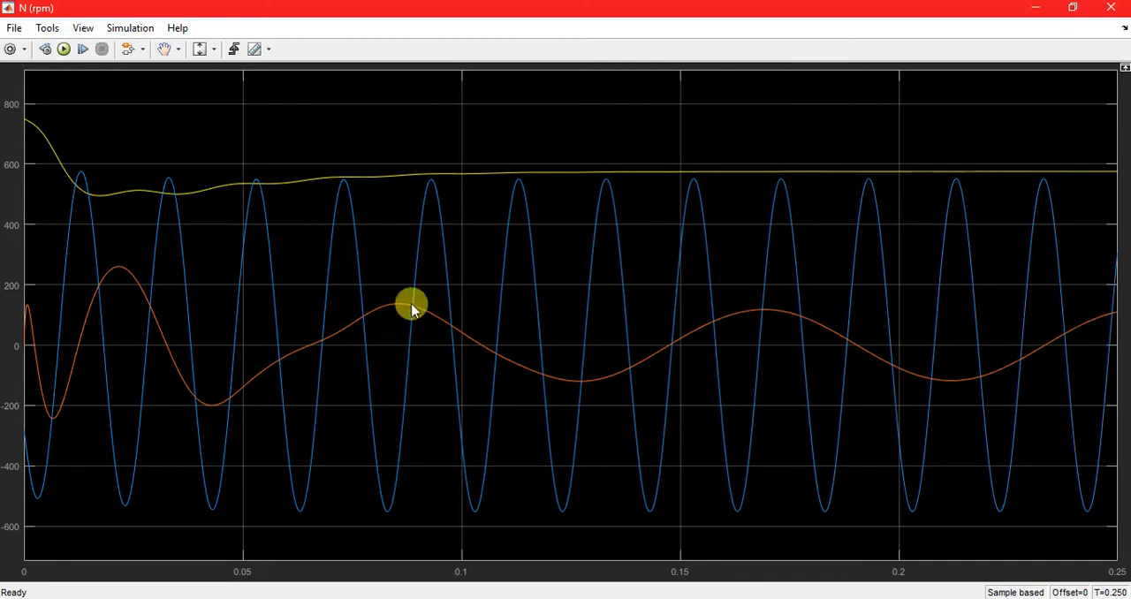
{"action": "mouse_move", "coordinate": [410, 315]}
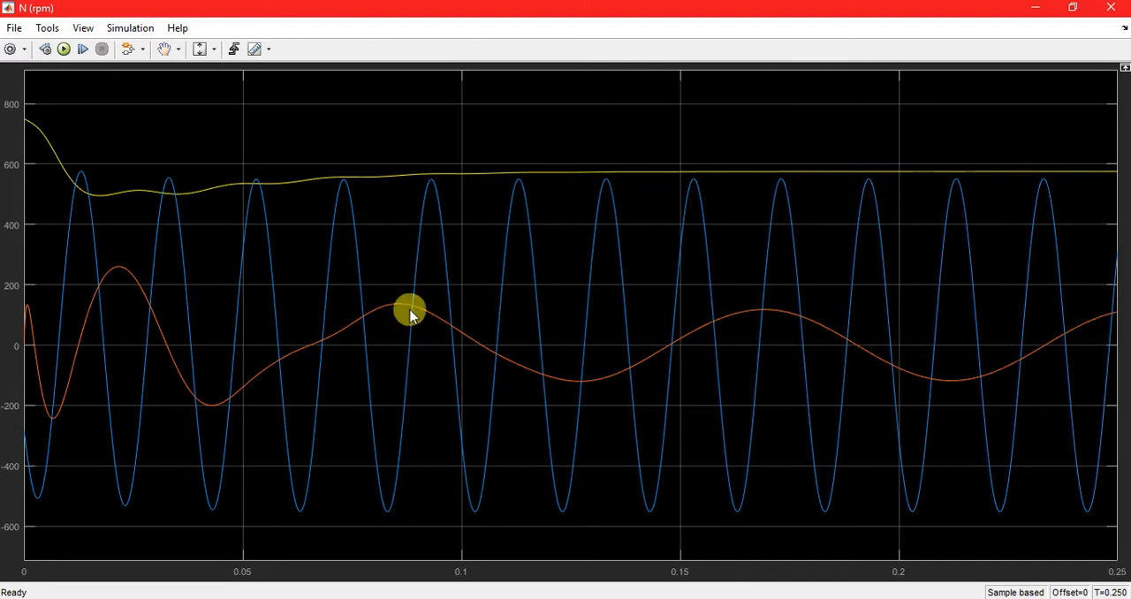
{"action": "mouse_move", "coordinate": [827, 569]}
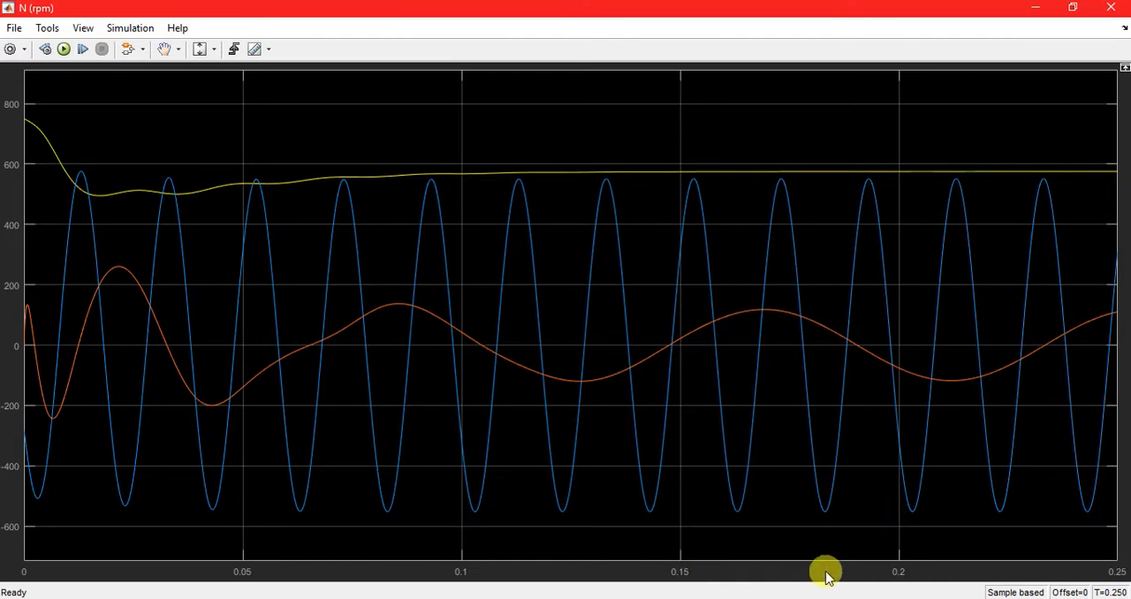
{"action": "mouse_move", "coordinate": [585, 358]}
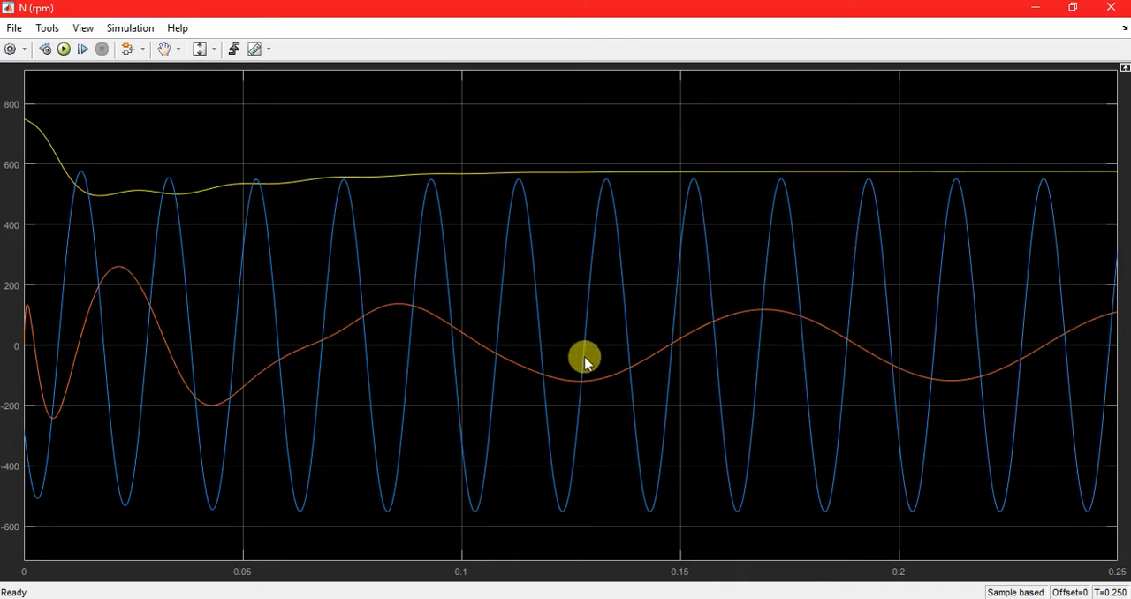
{"action": "mouse_move", "coordinate": [492, 318]}
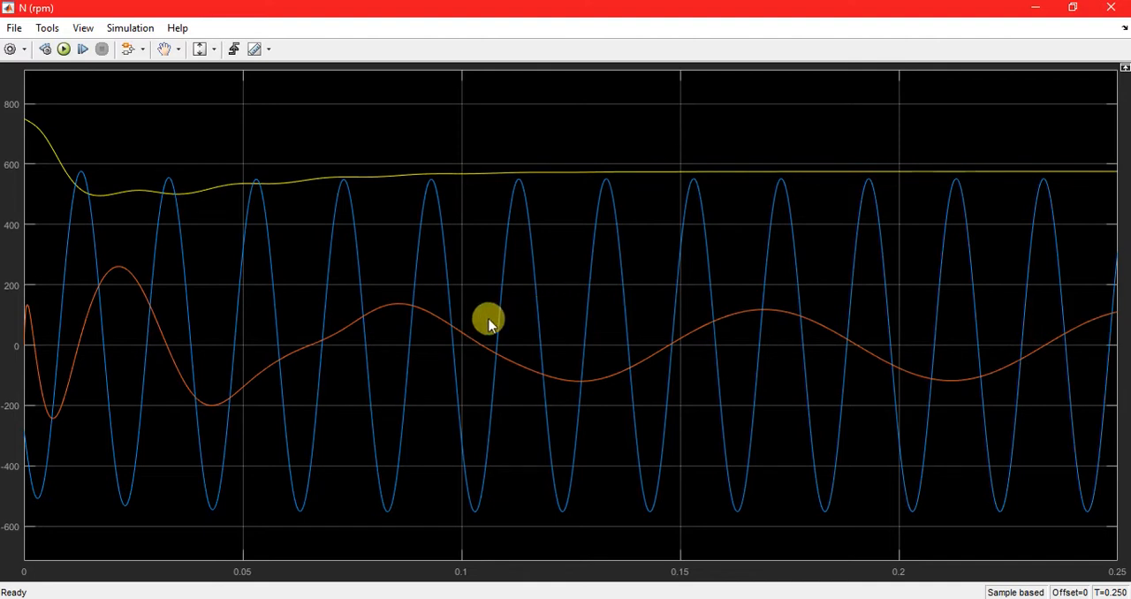
{"action": "mouse_move", "coordinate": [457, 339]}
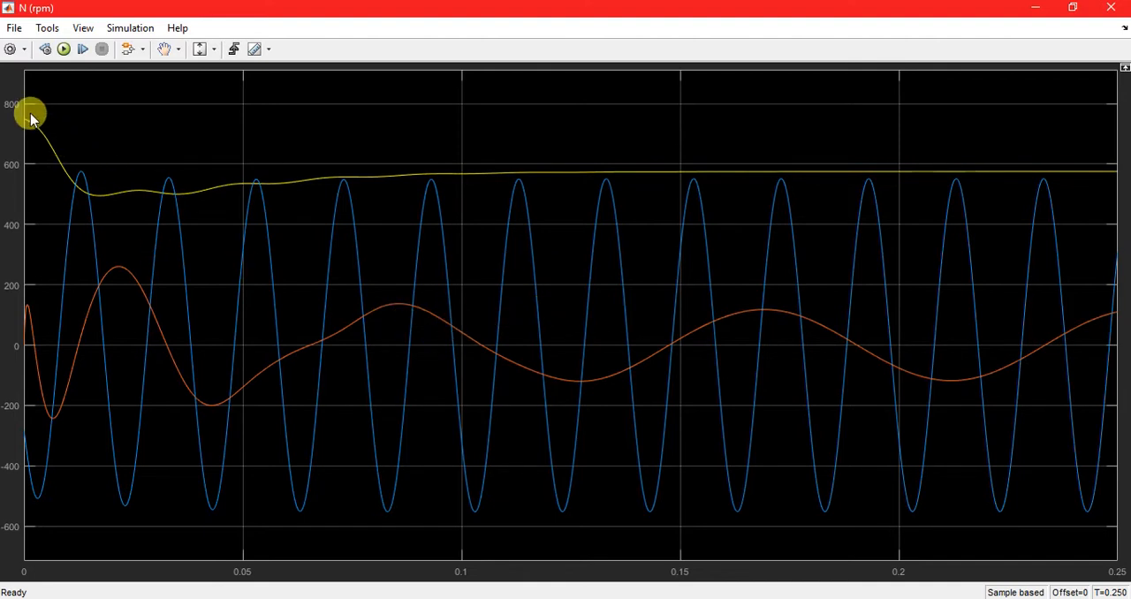
{"action": "mouse_move", "coordinate": [67, 159]}
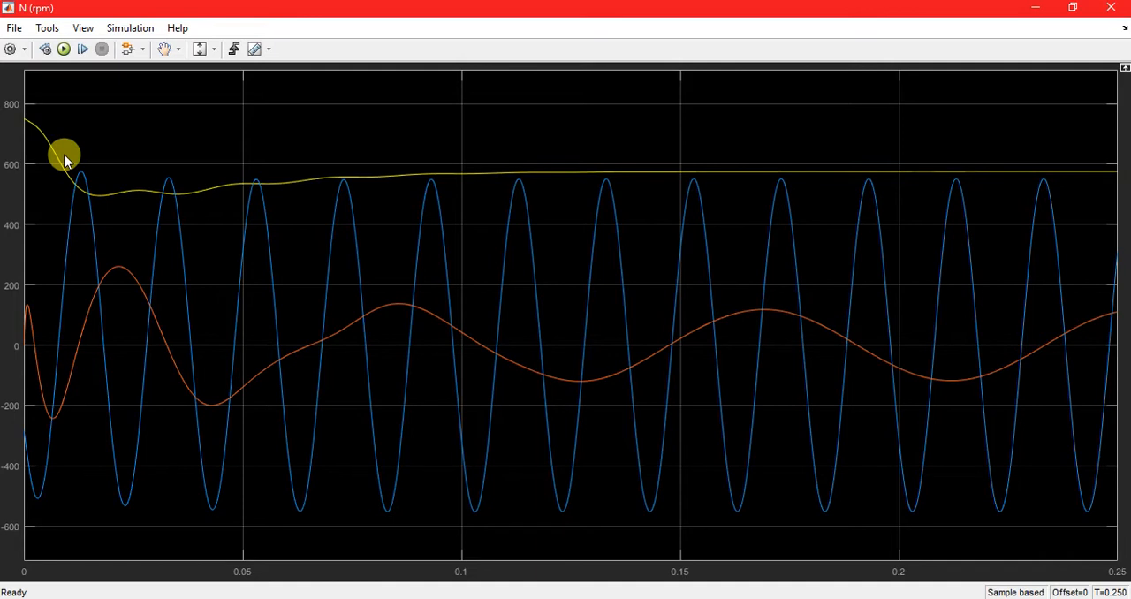
{"action": "mouse_move", "coordinate": [36, 128]}
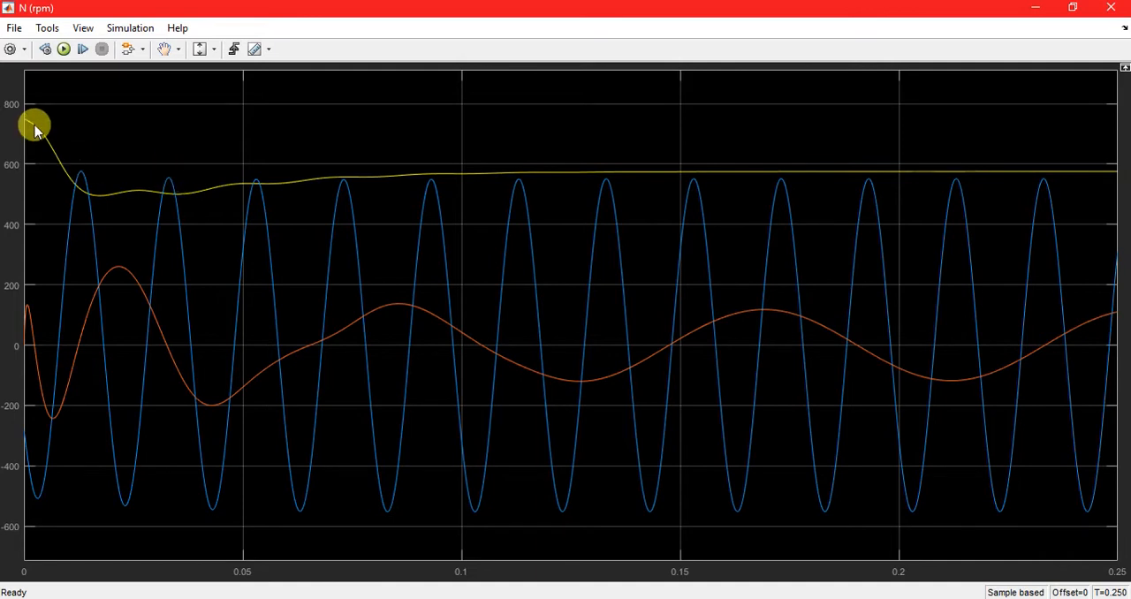
{"action": "mouse_move", "coordinate": [31, 117]}
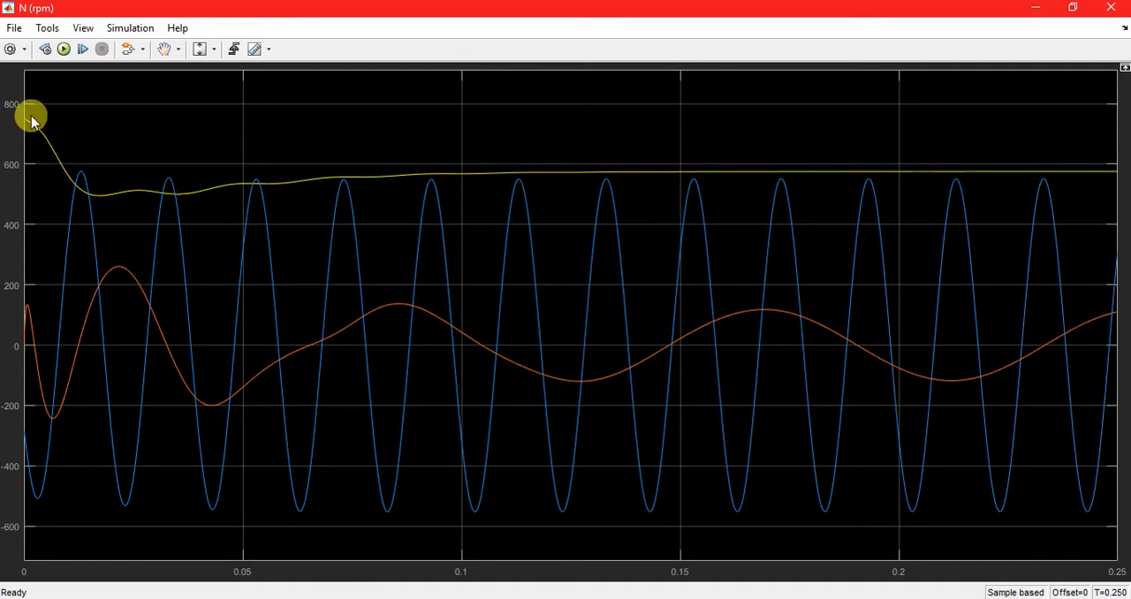
{"action": "mouse_move", "coordinate": [456, 164]}
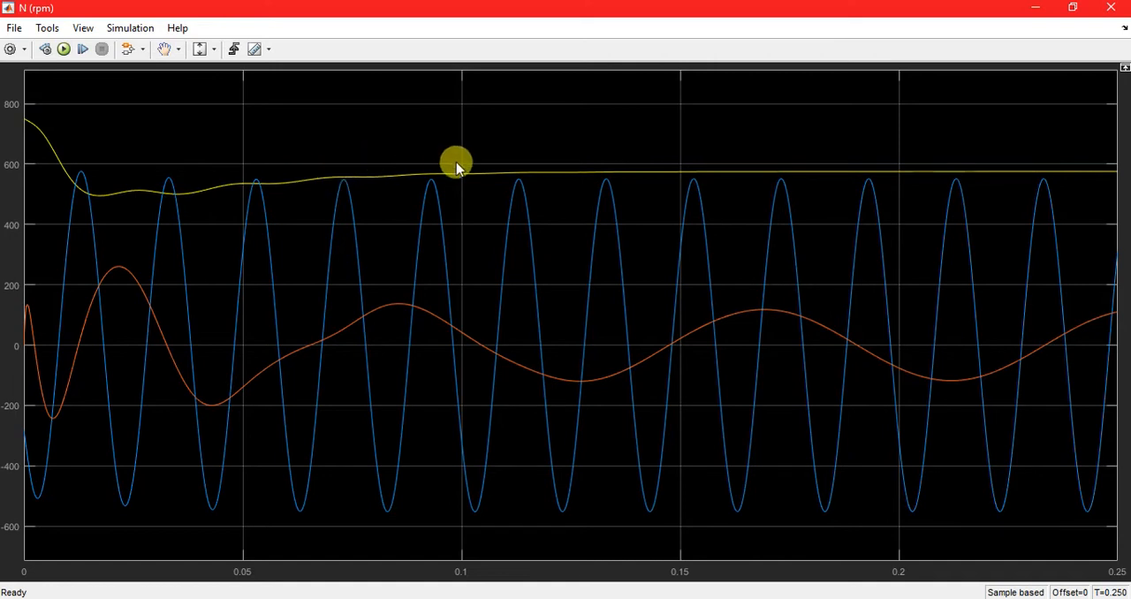
{"action": "mouse_move", "coordinate": [590, 244]}
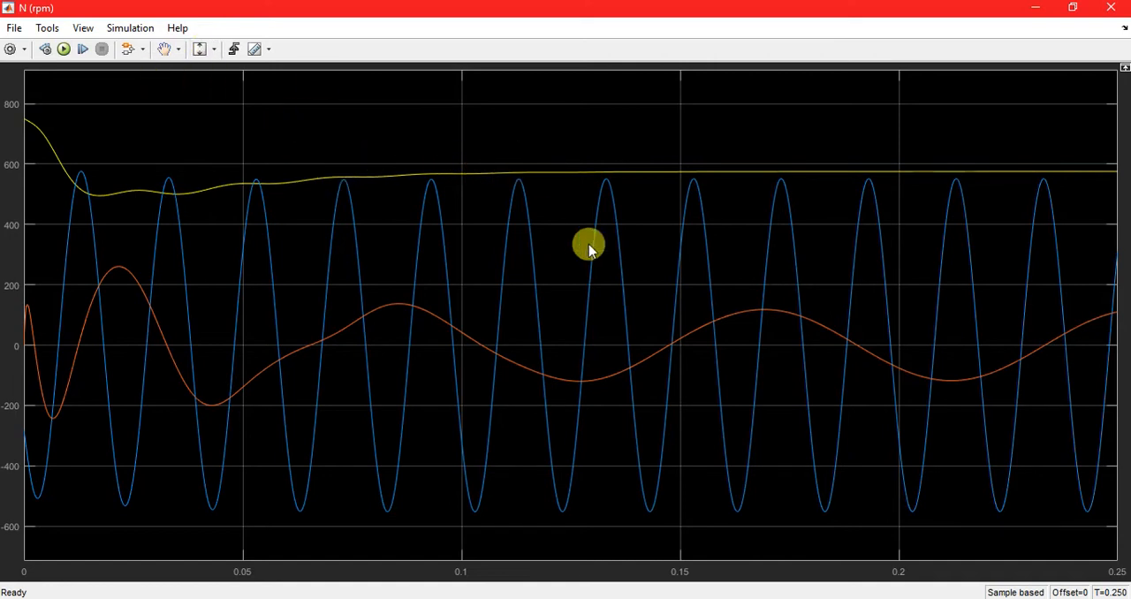
{"action": "mouse_move", "coordinate": [603, 162]}
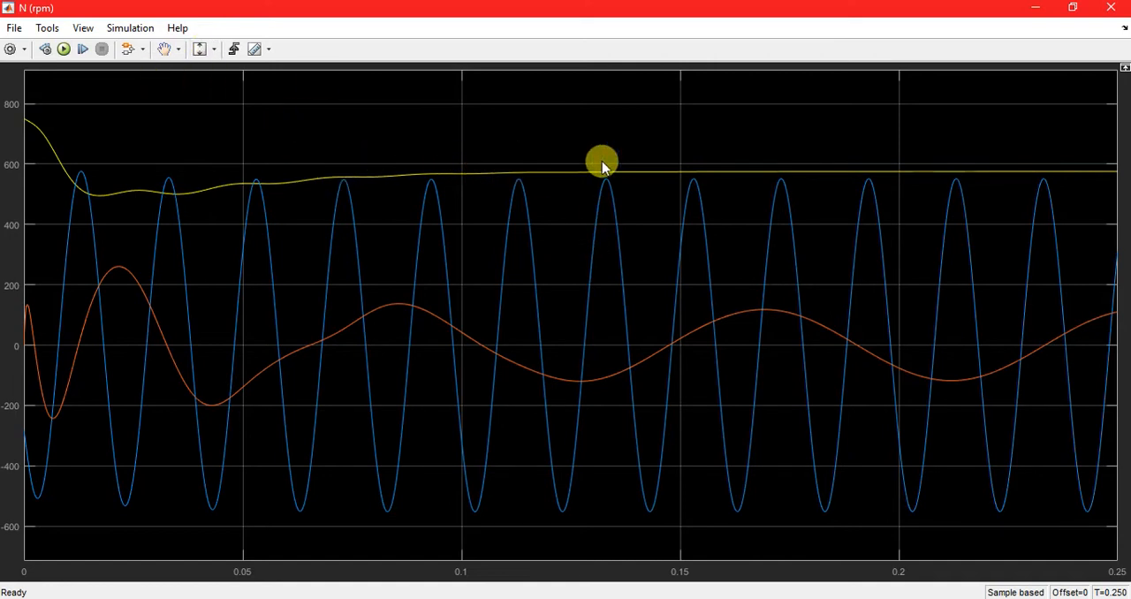
{"action": "mouse_move", "coordinate": [495, 163]}
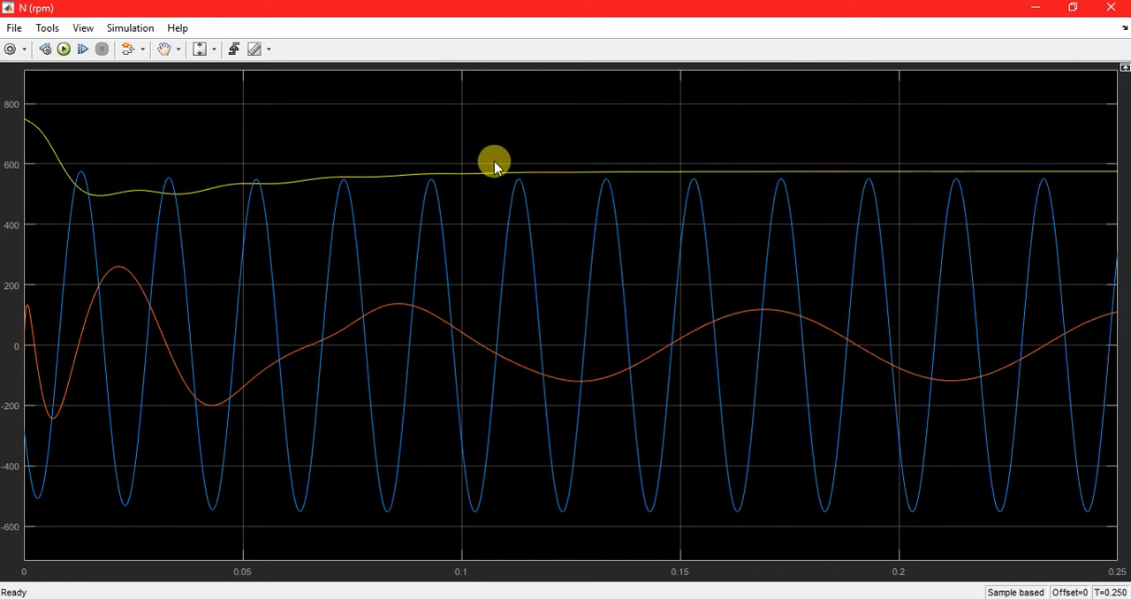
{"action": "mouse_move", "coordinate": [1100, 68]}
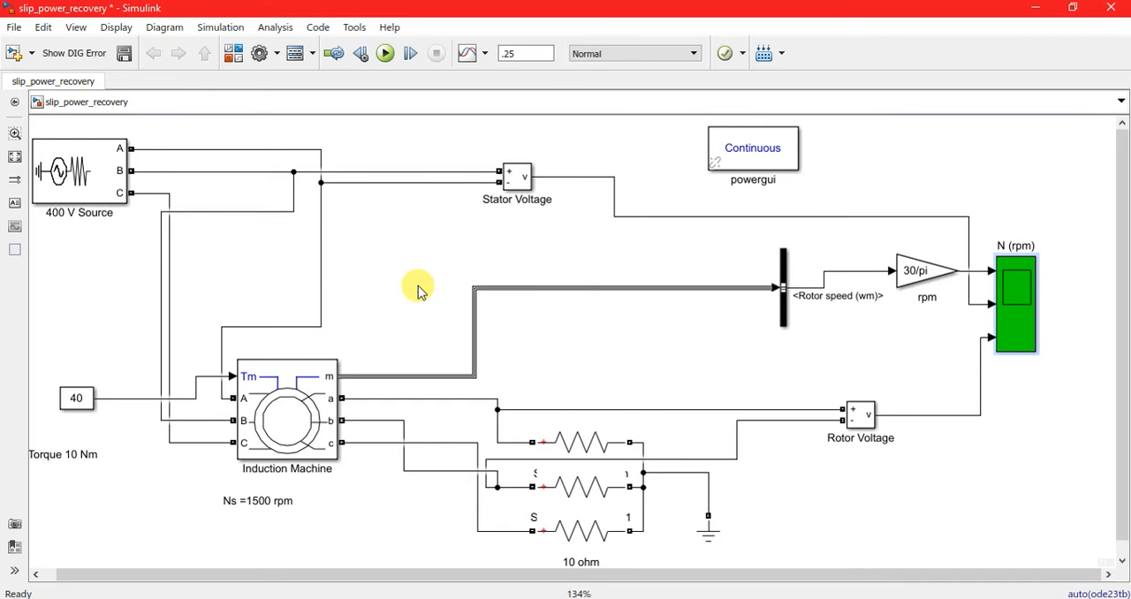
{"action": "mouse_move", "coordinate": [585, 369]}
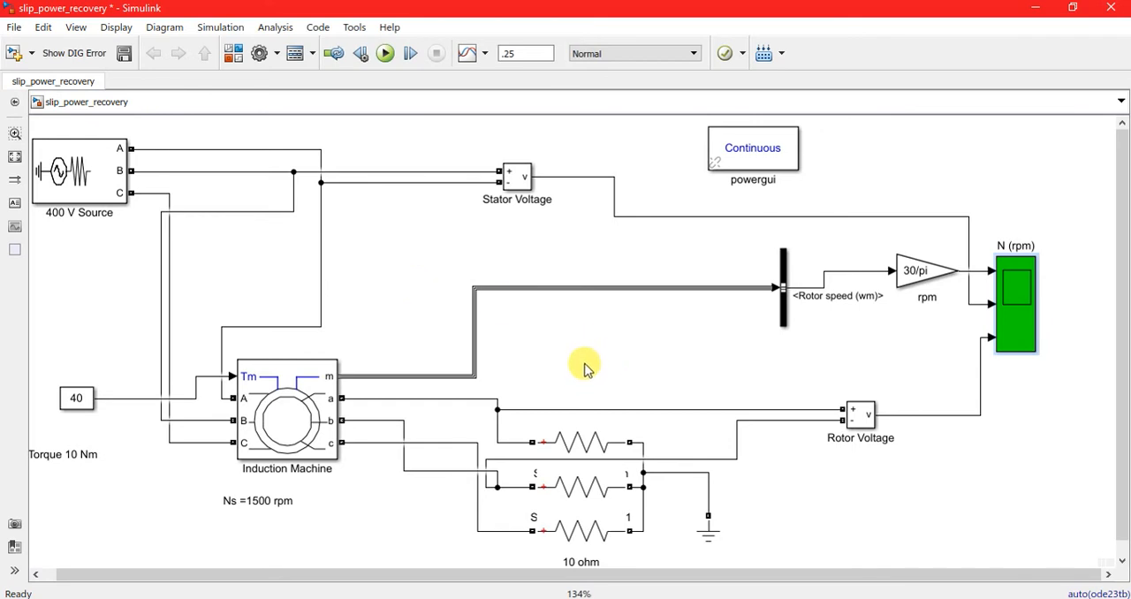